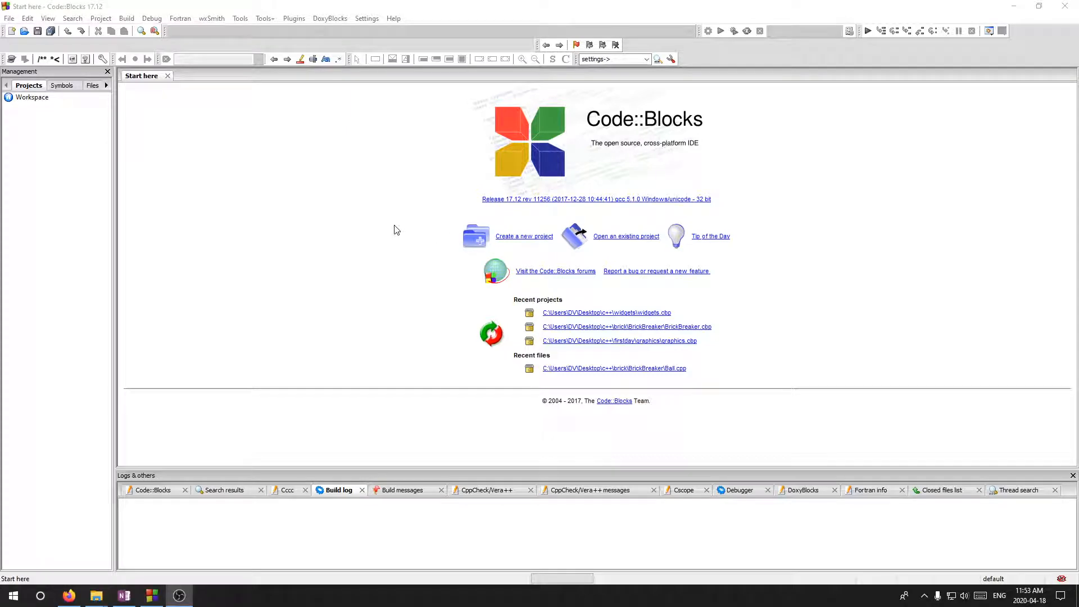
mouse_move(502, 248)
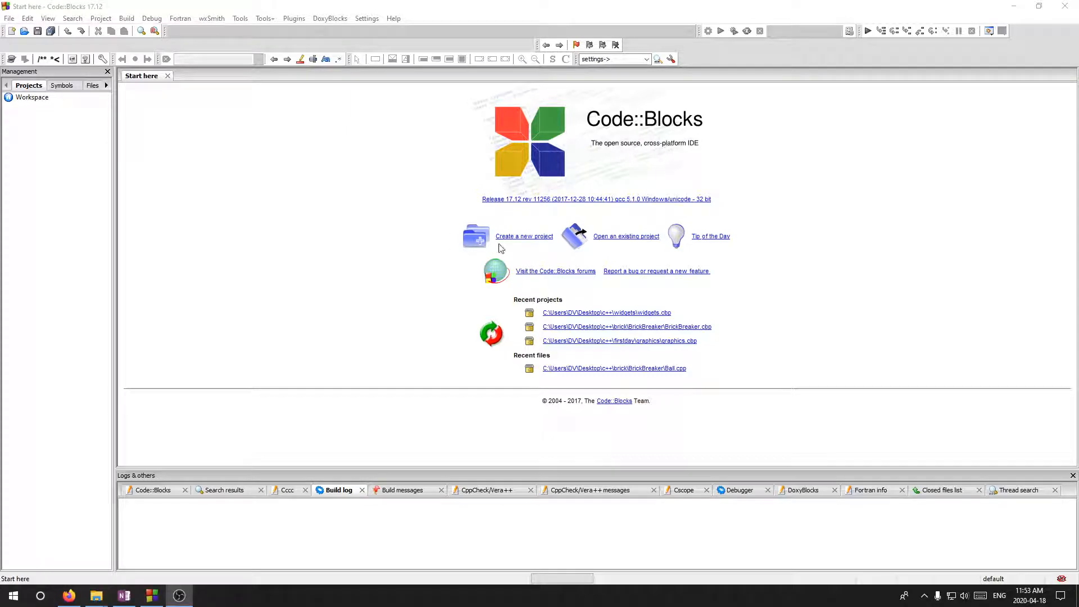
mouse_move(523, 239)
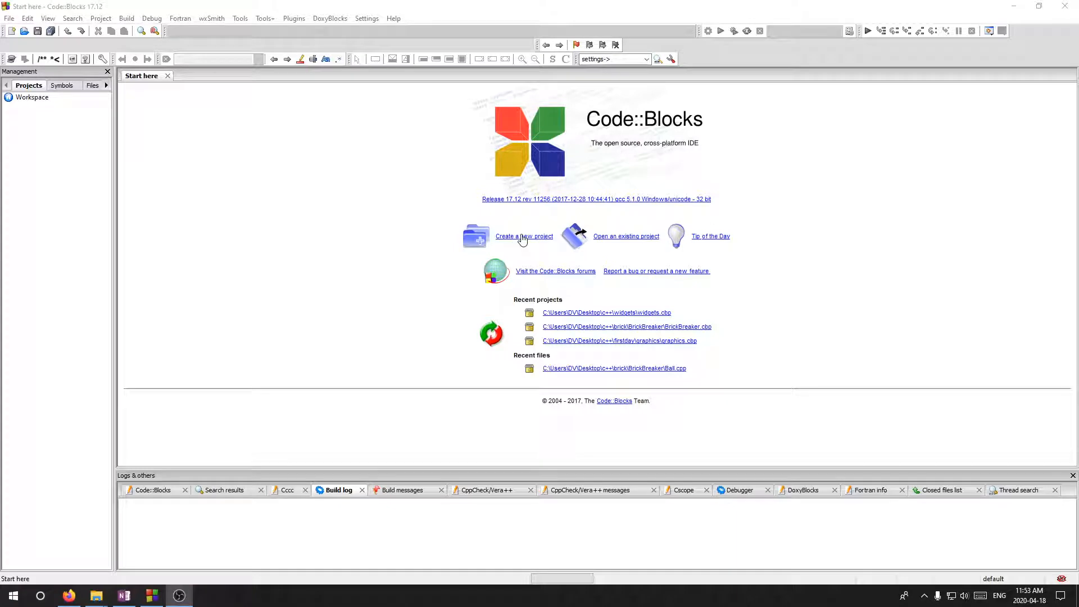
mouse_move(515, 246)
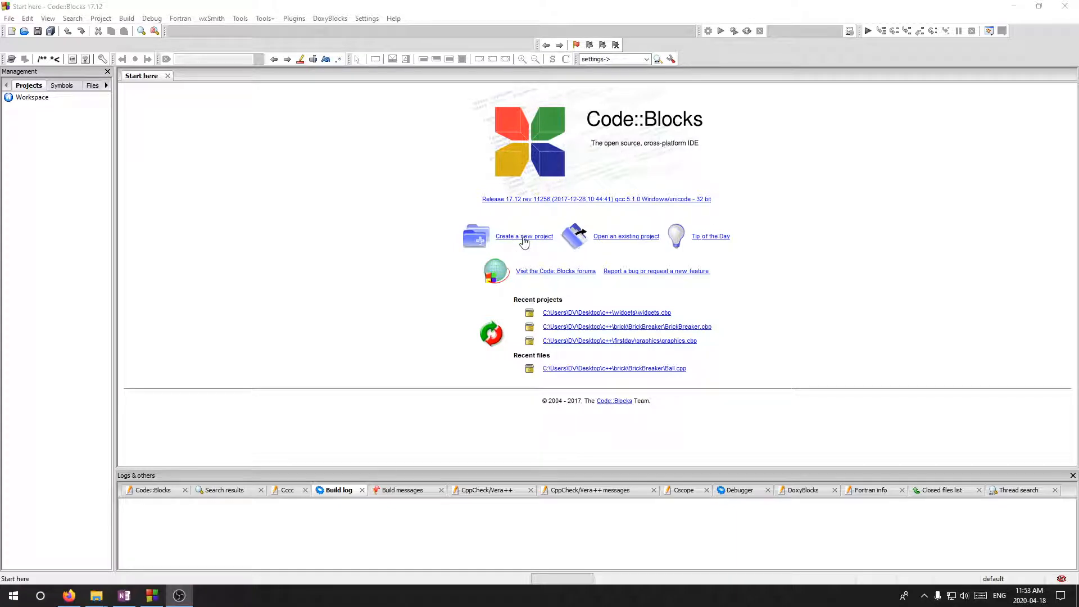
Start a new project from the Start here page, reaching the template chooser
left_click(524, 236)
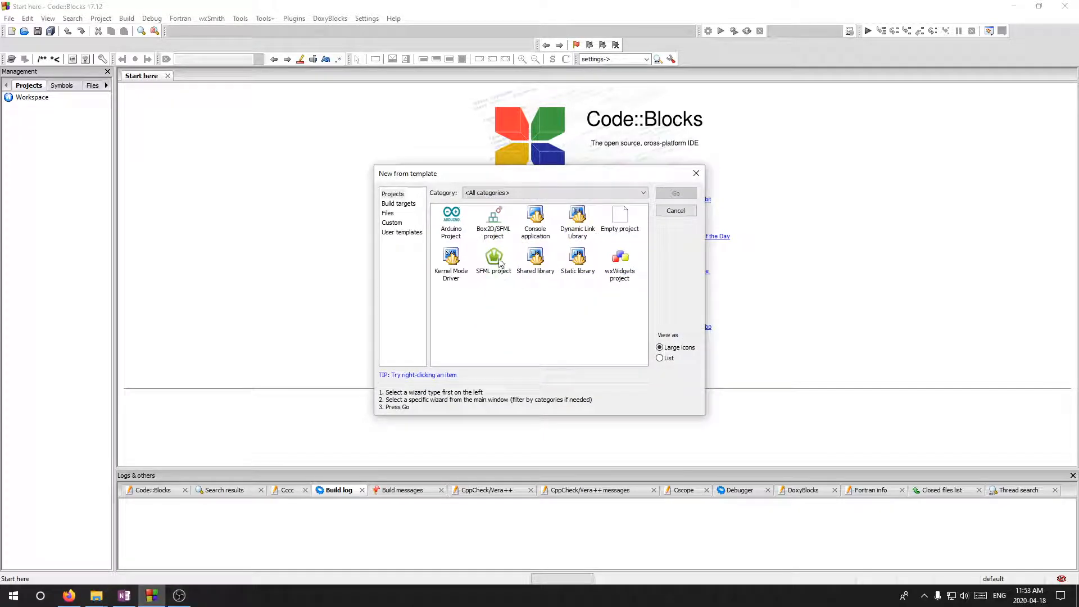
Choose the SFML project template and proceed into its wizard
left_click(493, 259)
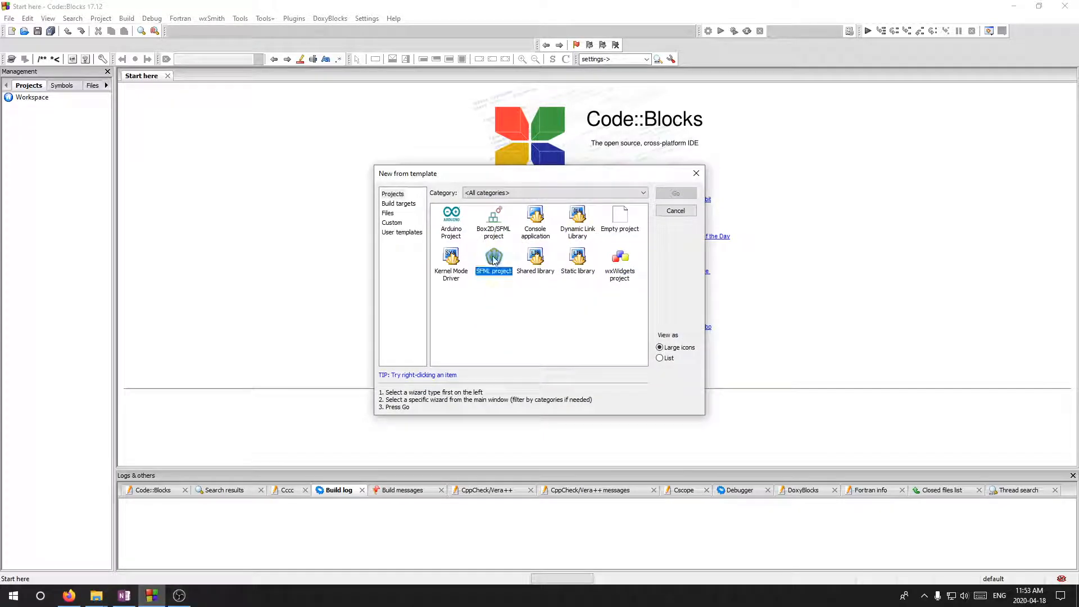
left_click(493, 261)
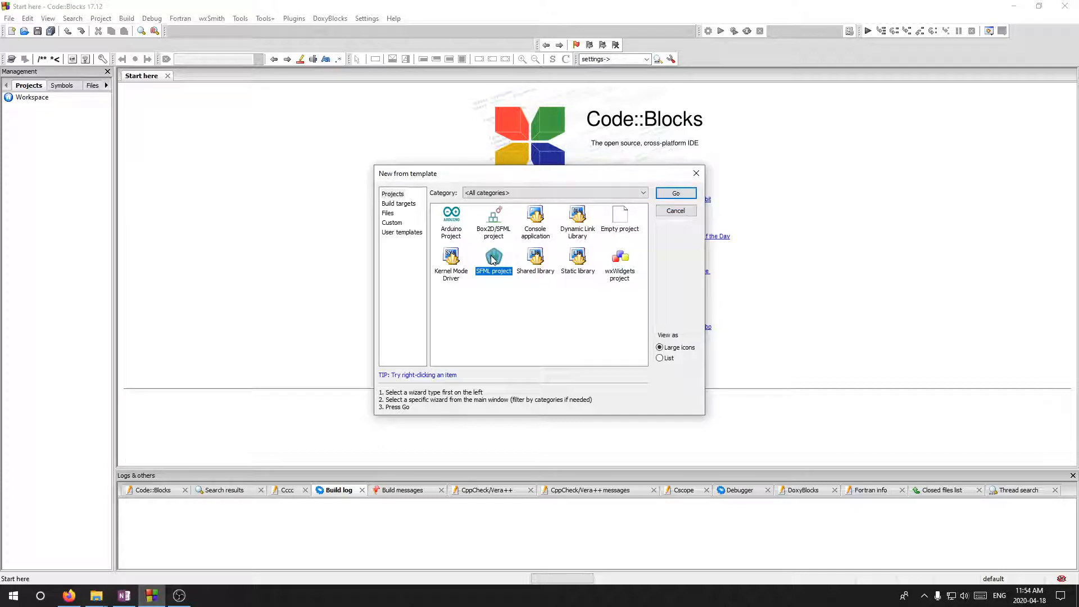
left_click(675, 210)
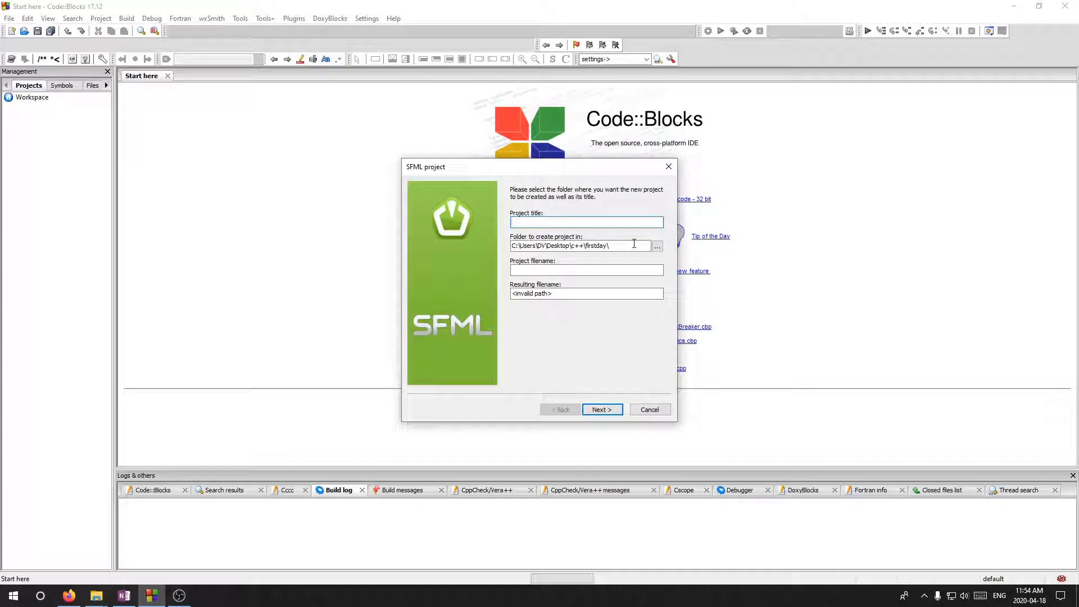
left_click(613, 245)
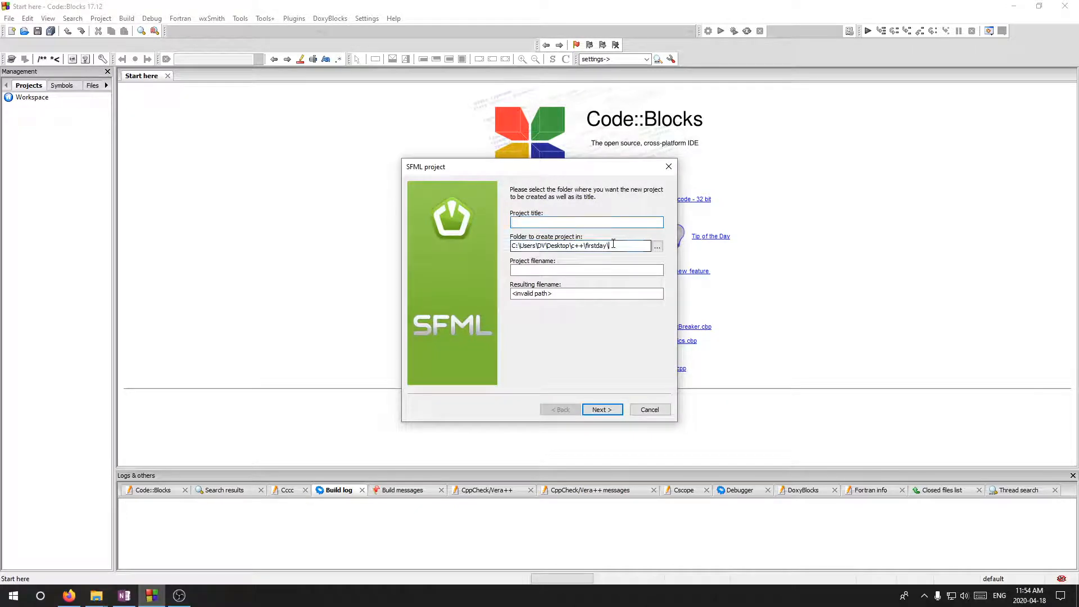
Title the project 'sprites' and finish it with the GNU GCC Compiler
left_click(587, 221)
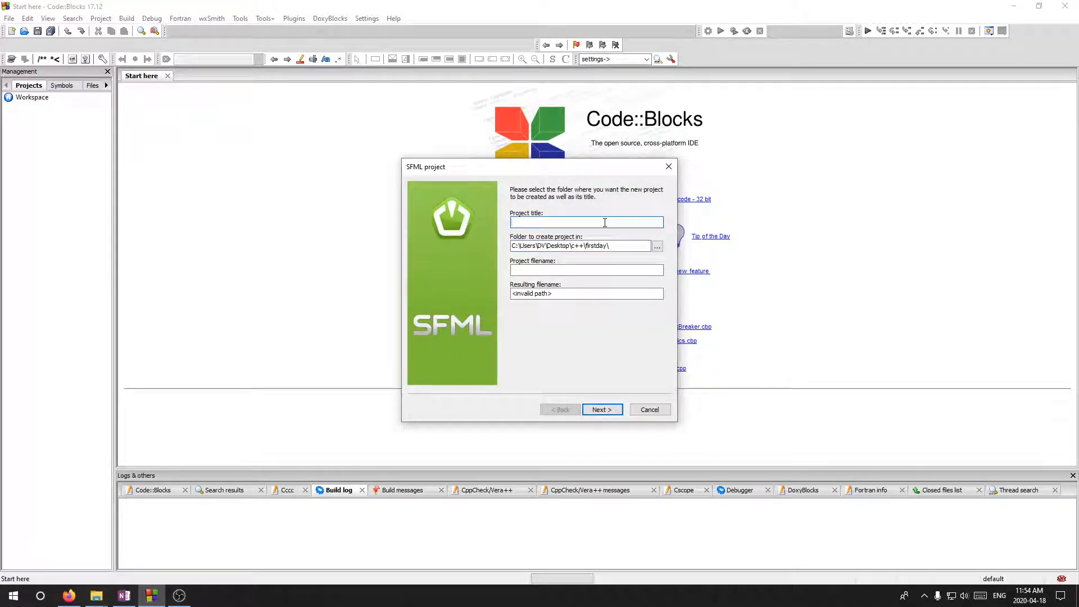
type("s")
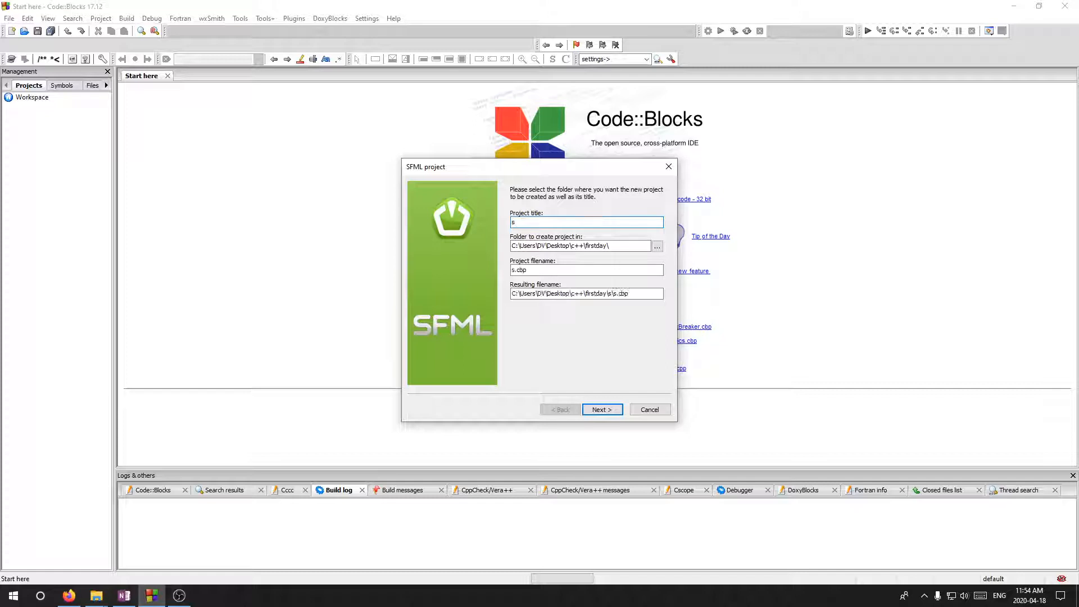
type("p")
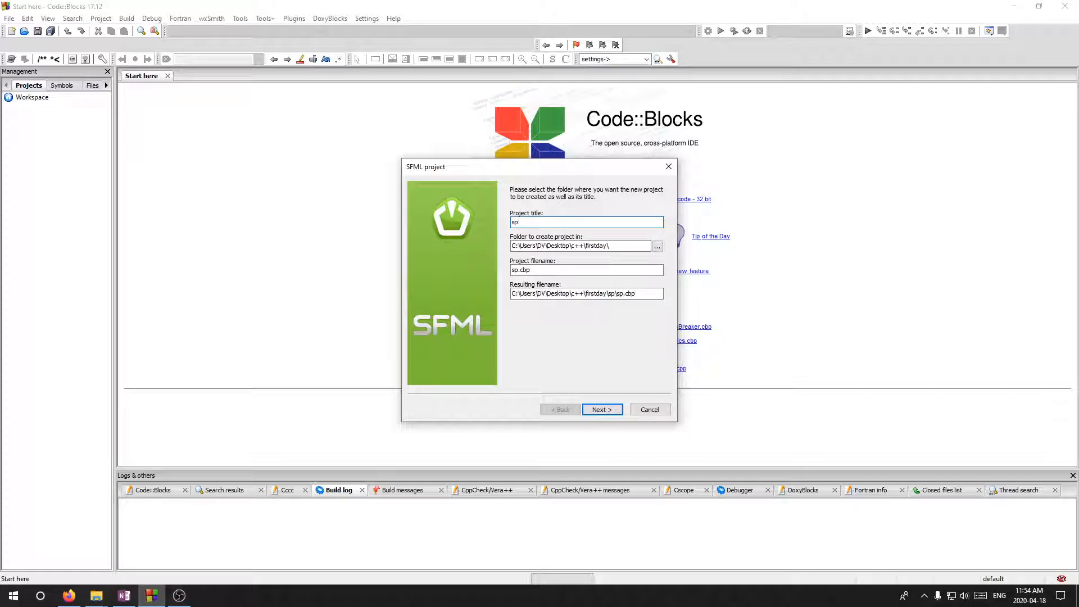
type("sprites")
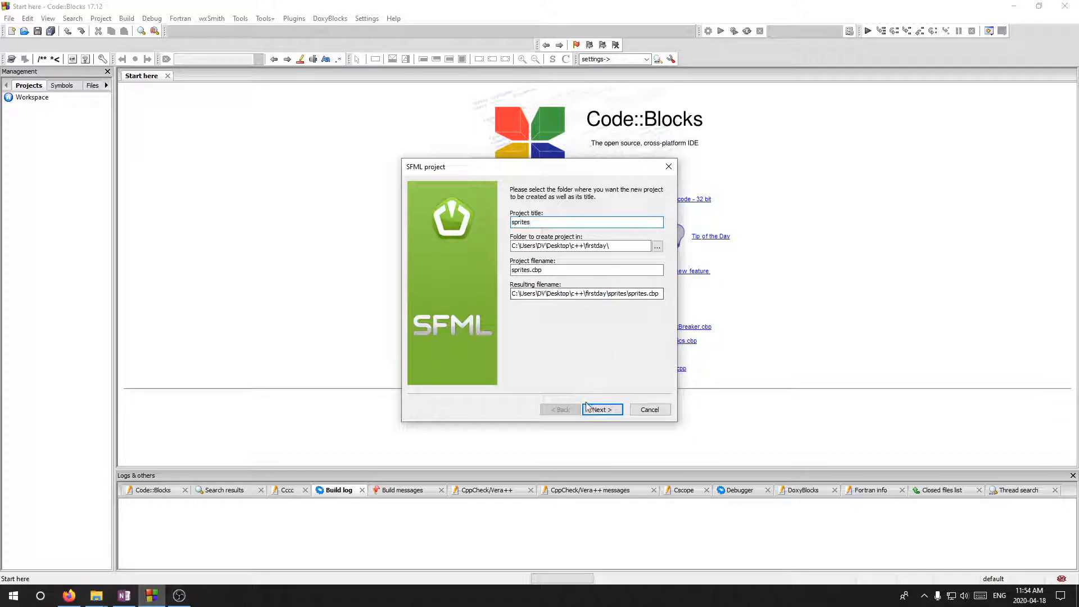
left_click(602, 410)
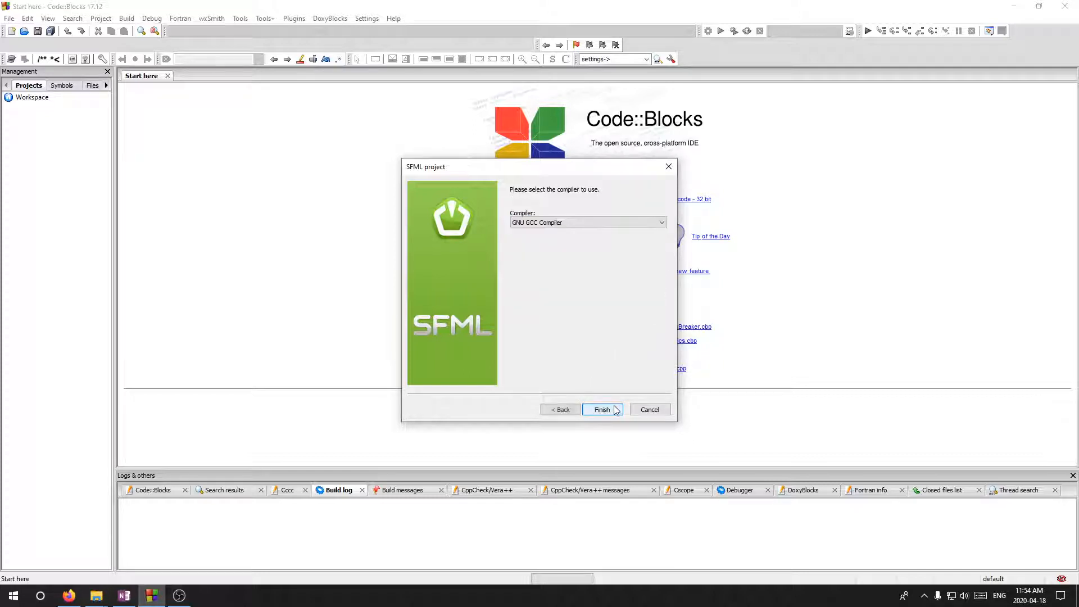
left_click(602, 409)
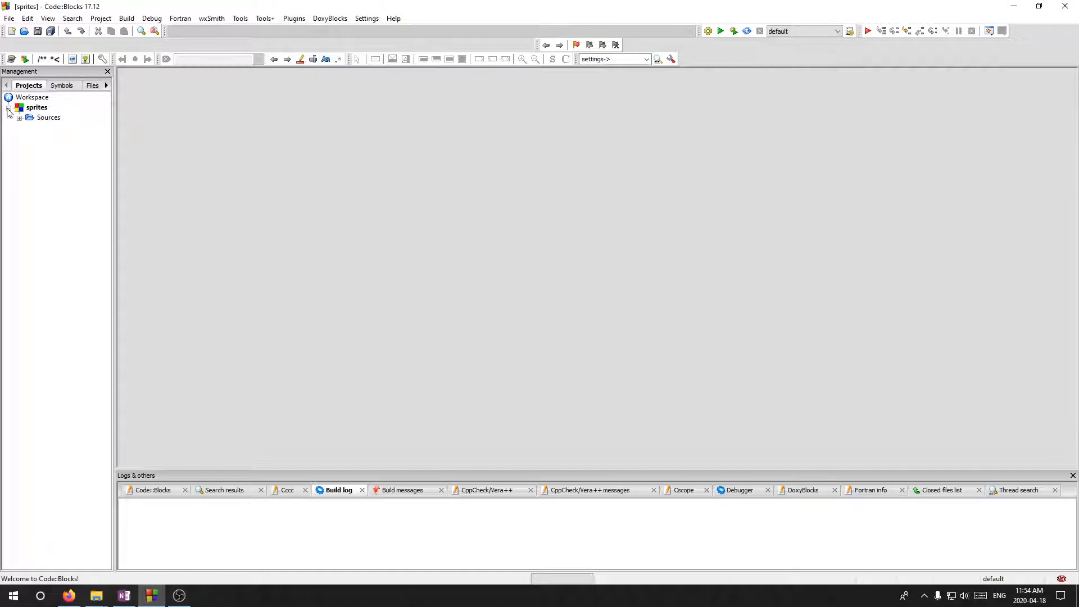
Open main.cpp, build and run the template to see the green circle, then close its window
double_click(62, 127)
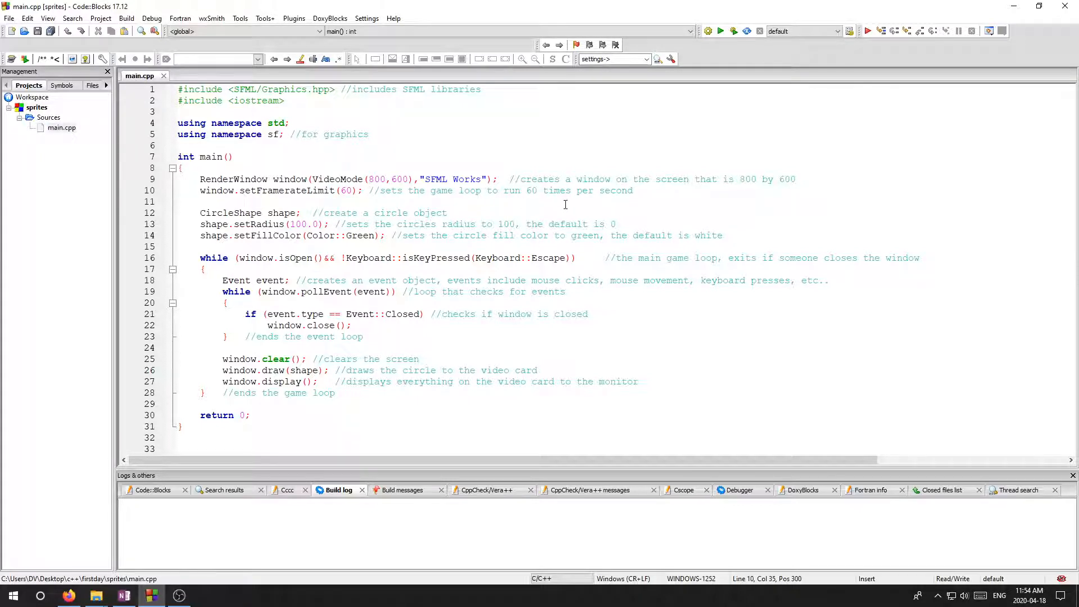
mouse_move(427, 223)
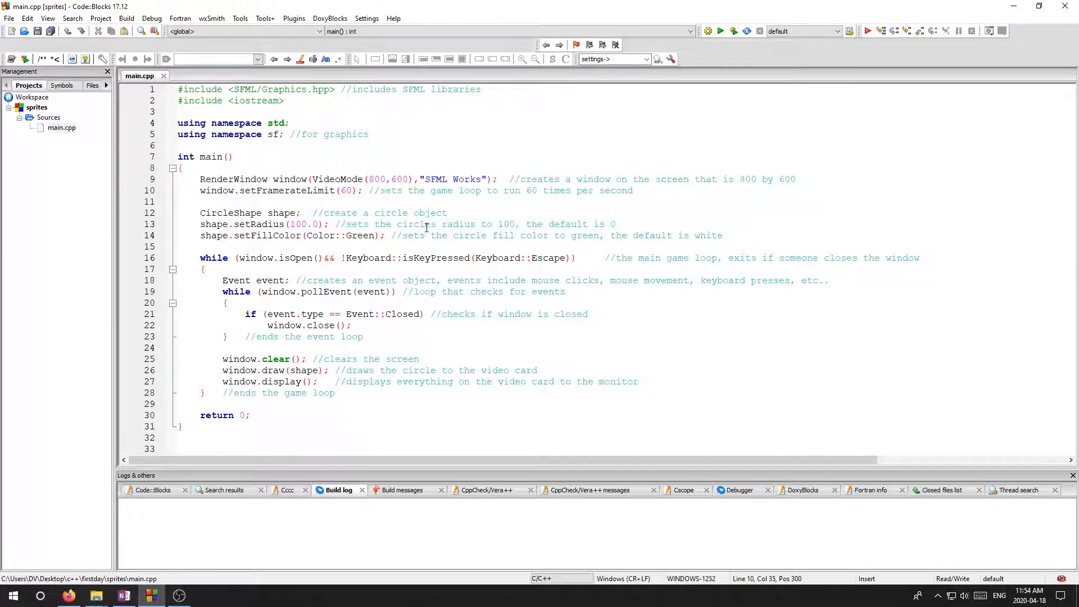
left_click(708, 30)
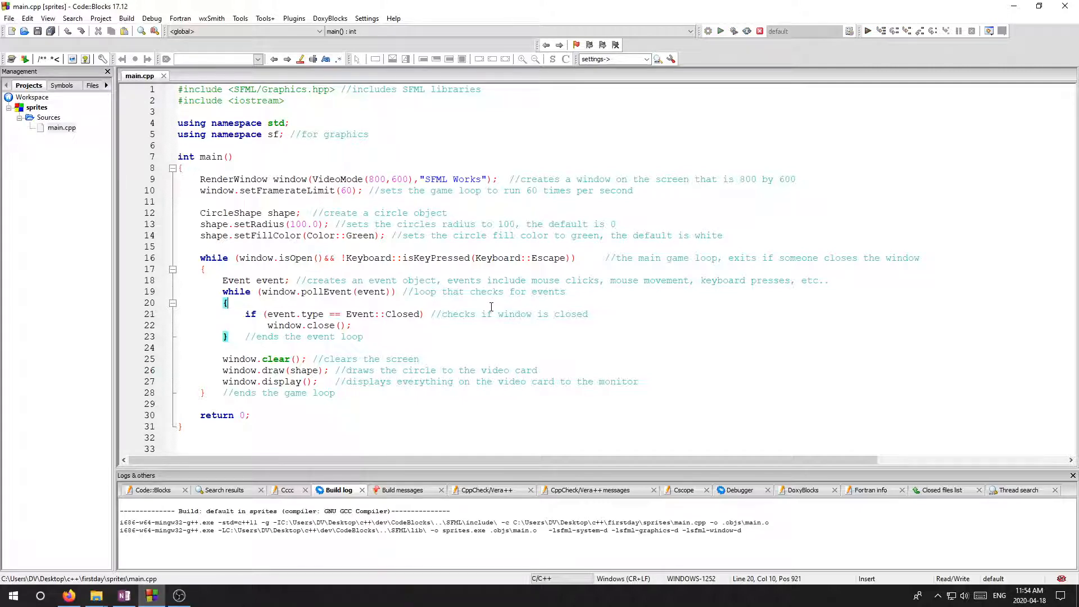
left_click(720, 32)
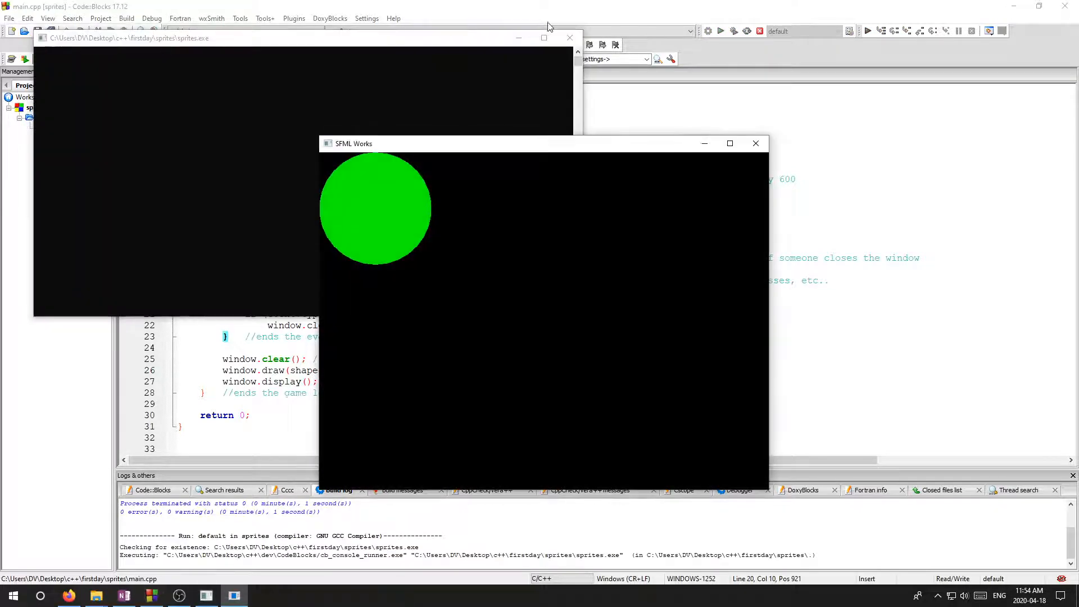
left_click(756, 142)
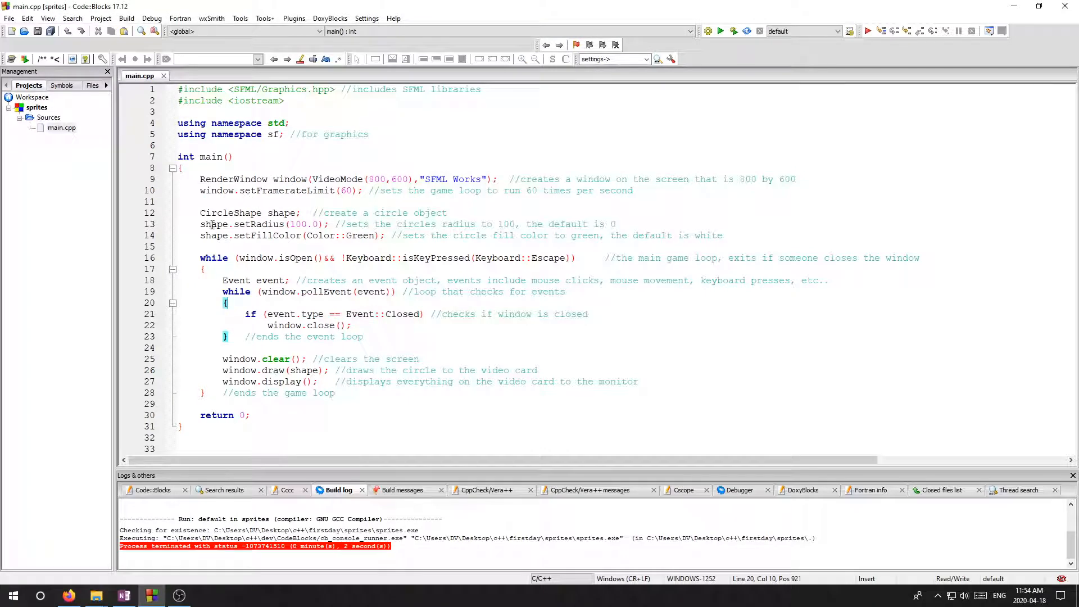
Delete the three CircleShape setup lines from main.cpp
left_click_drag(200, 213, 716, 235)
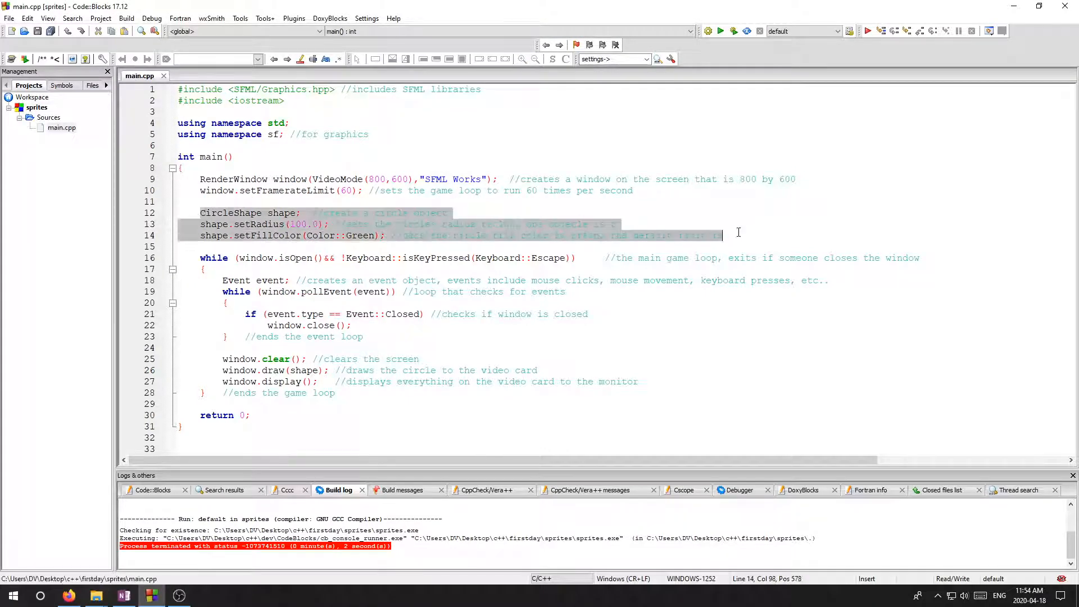
key("Delete")
type("//")
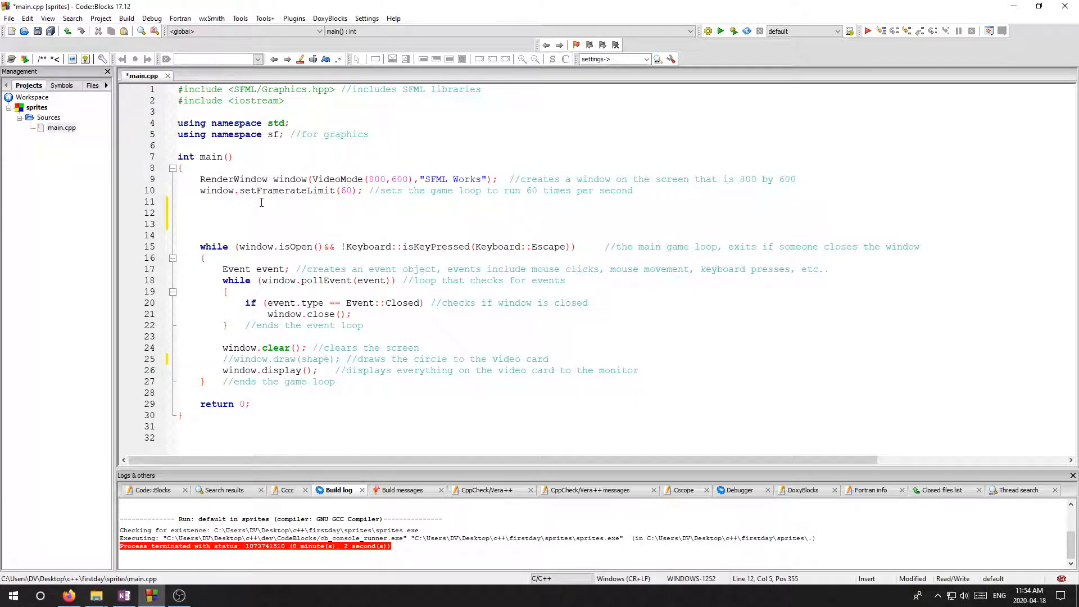
Declare 'Texture t1;' and begin a member call 't1.' on the next line
type("Tex")
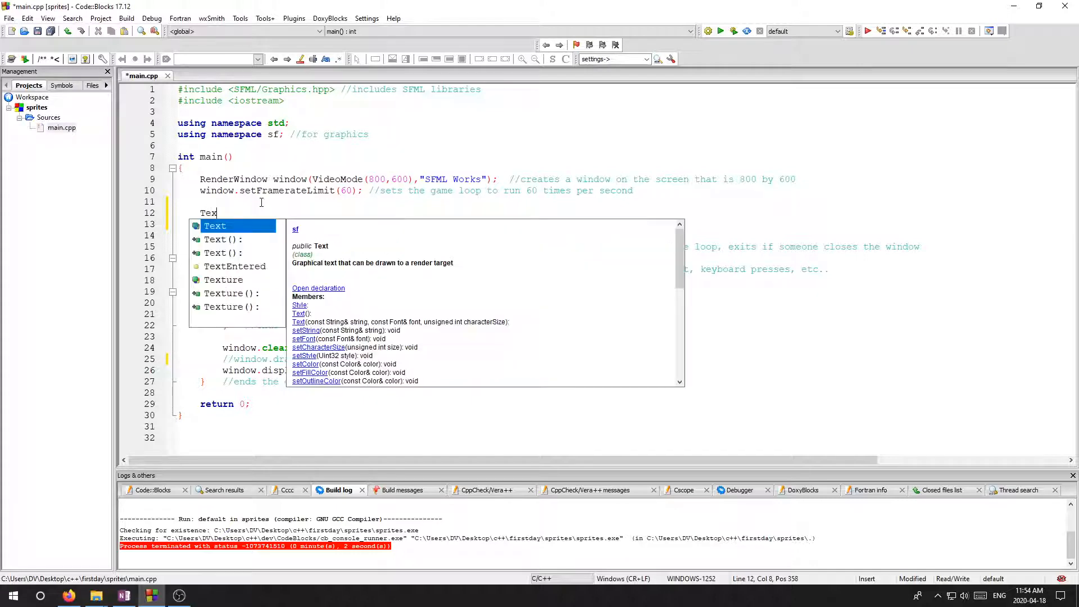
type("ture")
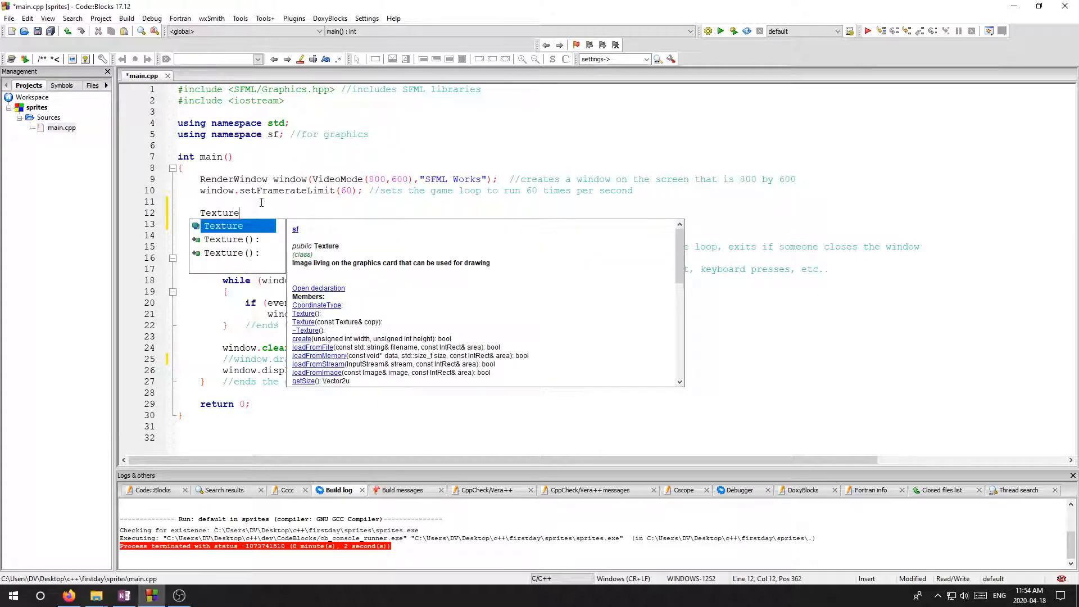
type("t1")
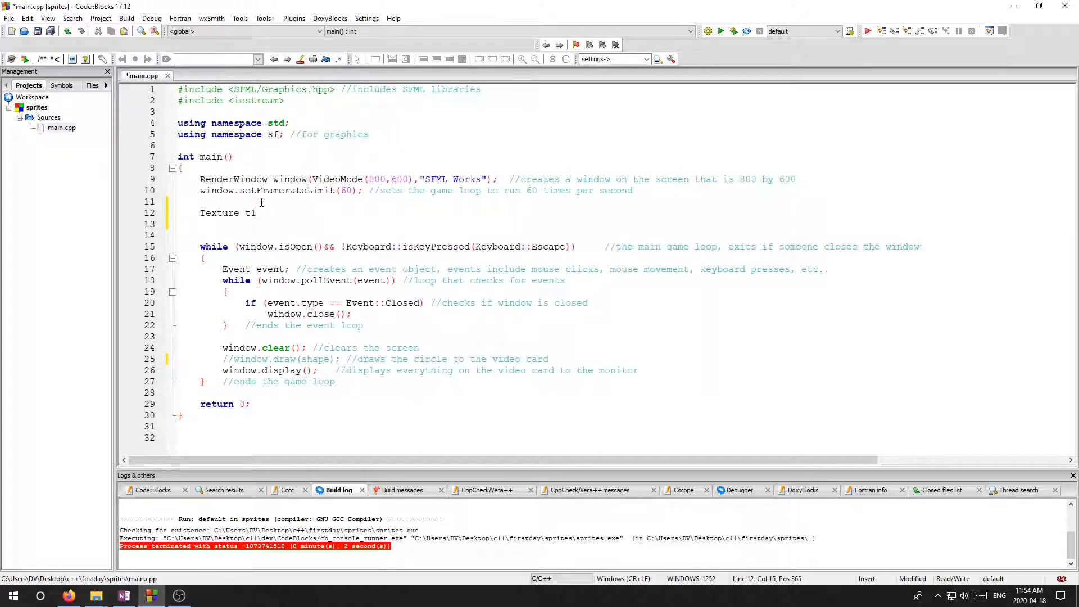
type(";")
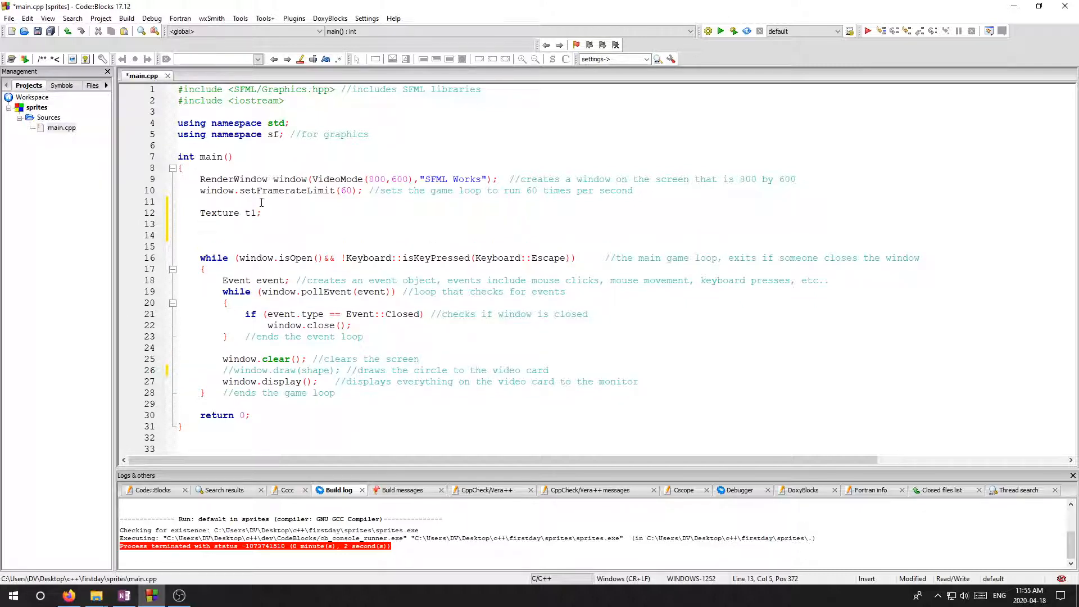
type("t")
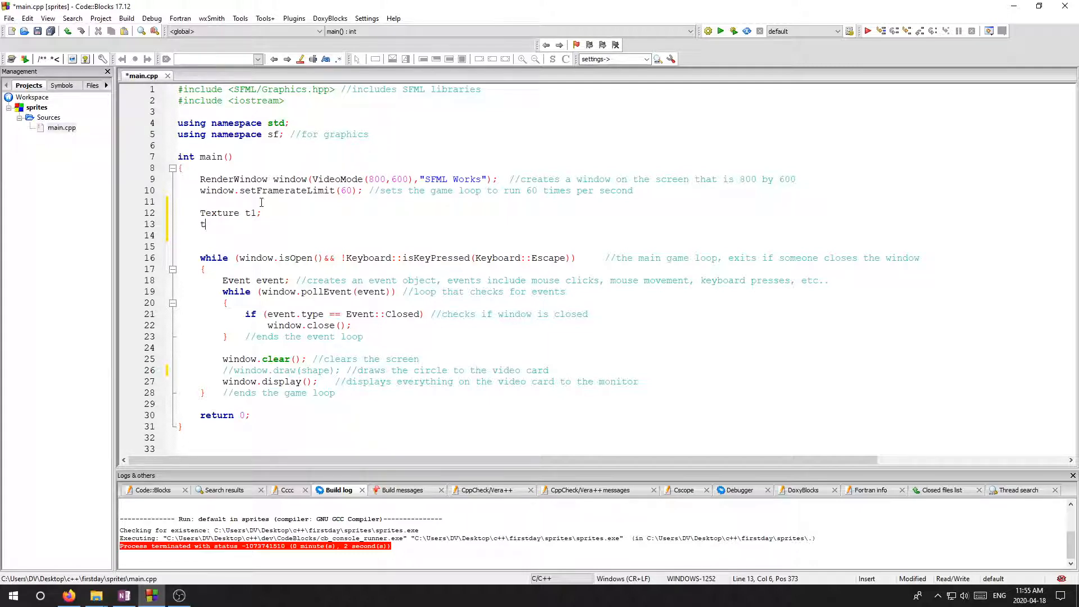
type("1.")
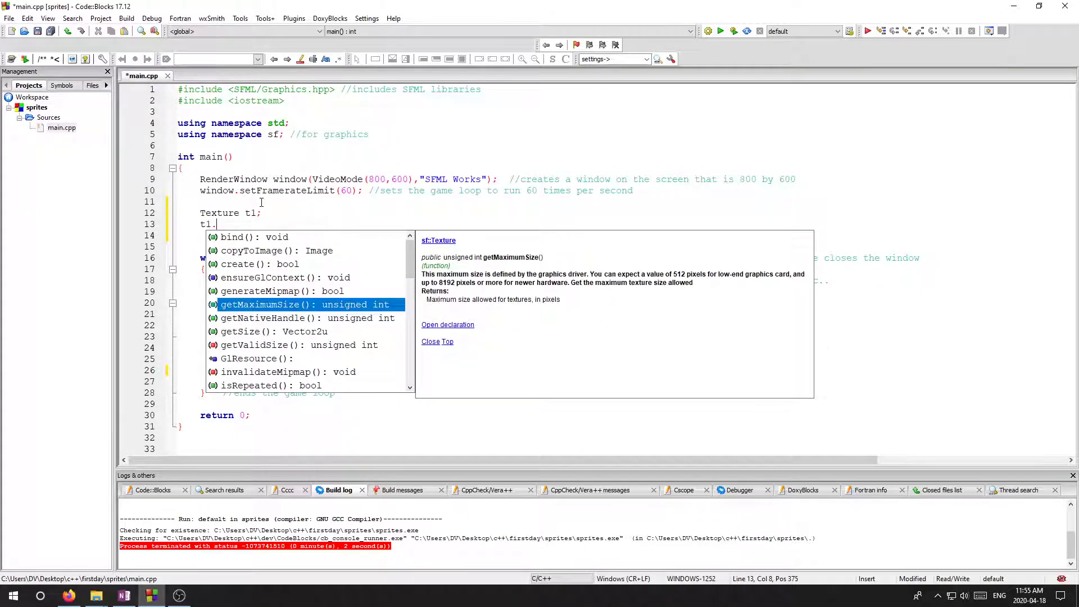
mouse_move(517, 273)
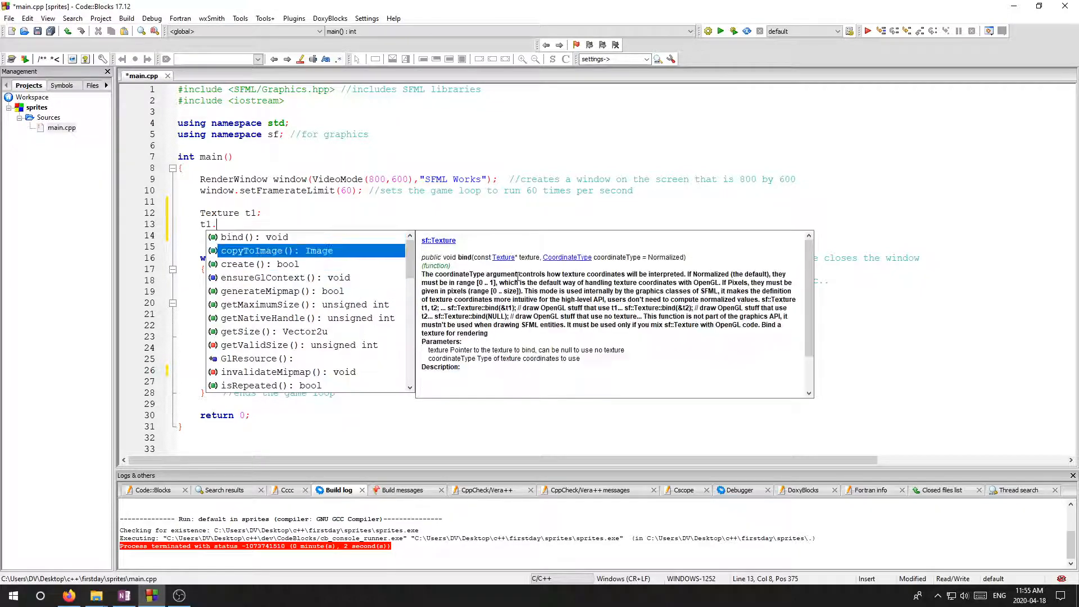
Pick loadFromFile from t1's member-function completion list
left_click(279, 345)
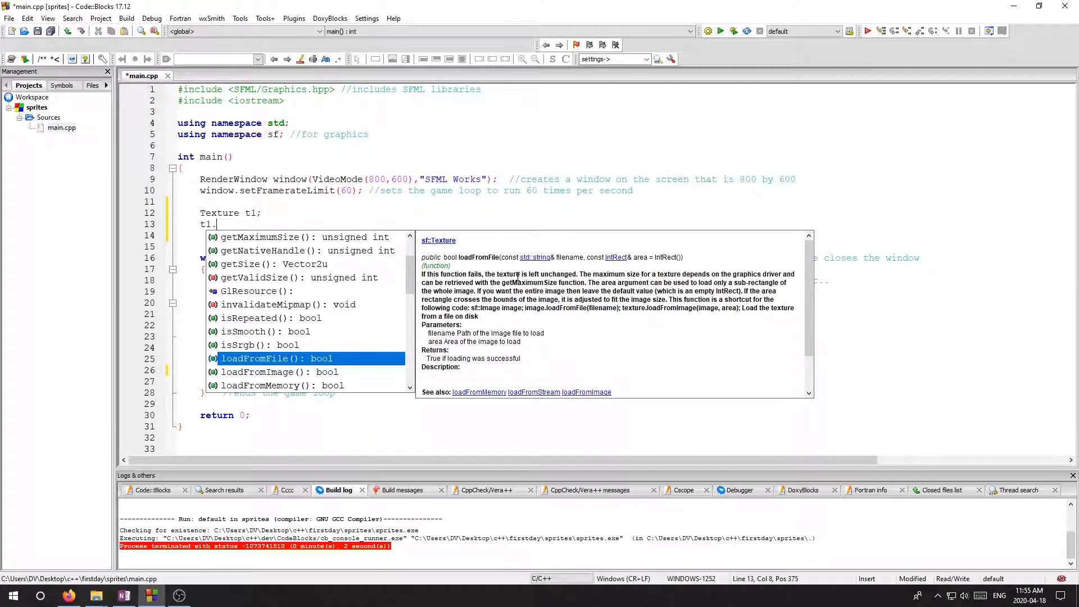
mouse_move(516, 258)
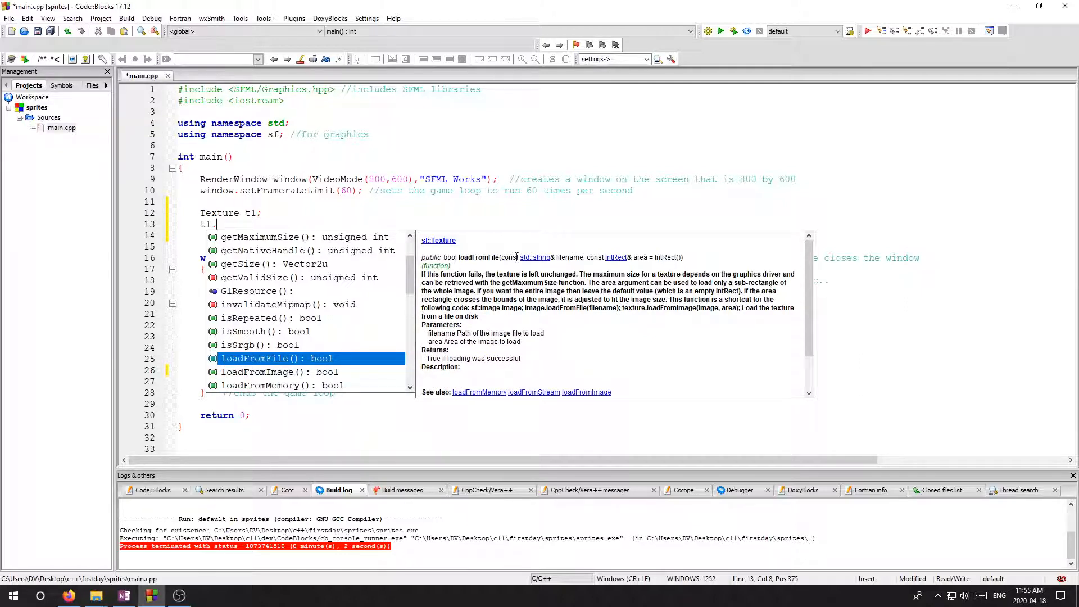
mouse_move(558, 257)
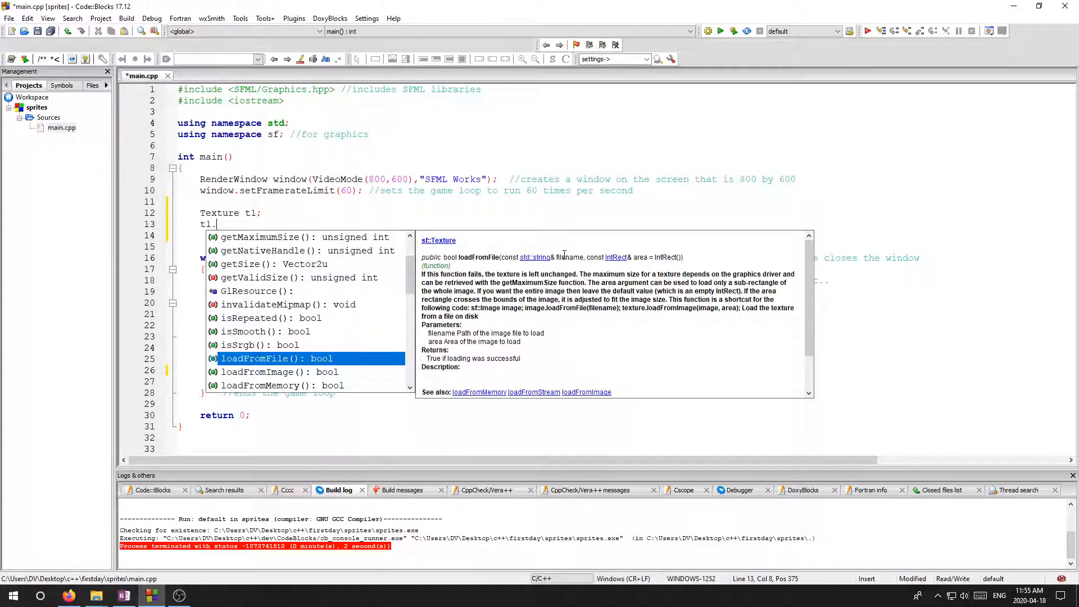
mouse_move(623, 261)
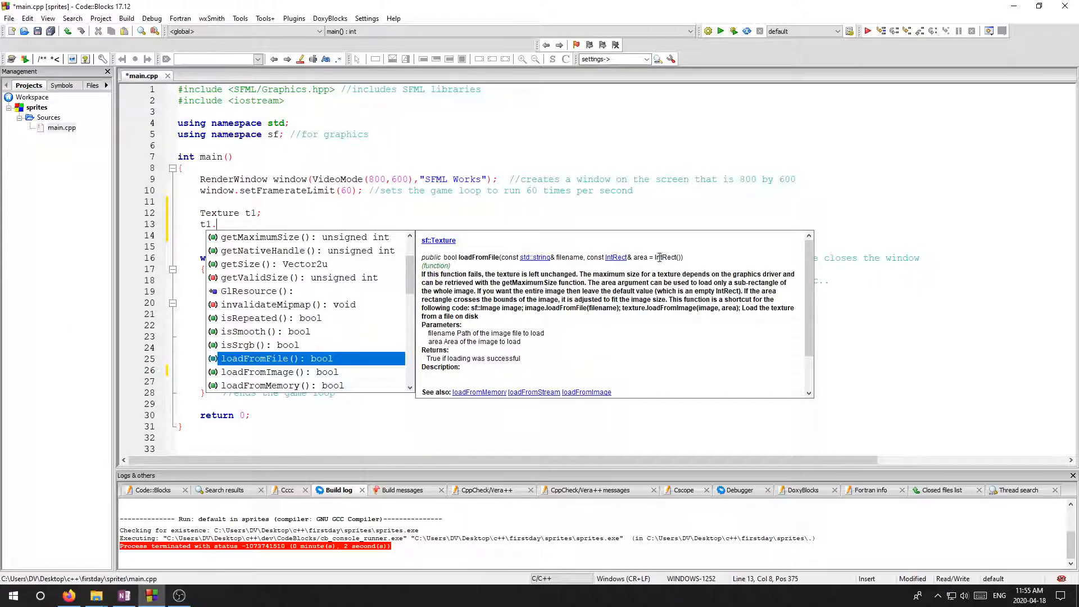
mouse_move(654, 258)
type("loadFromFile(")
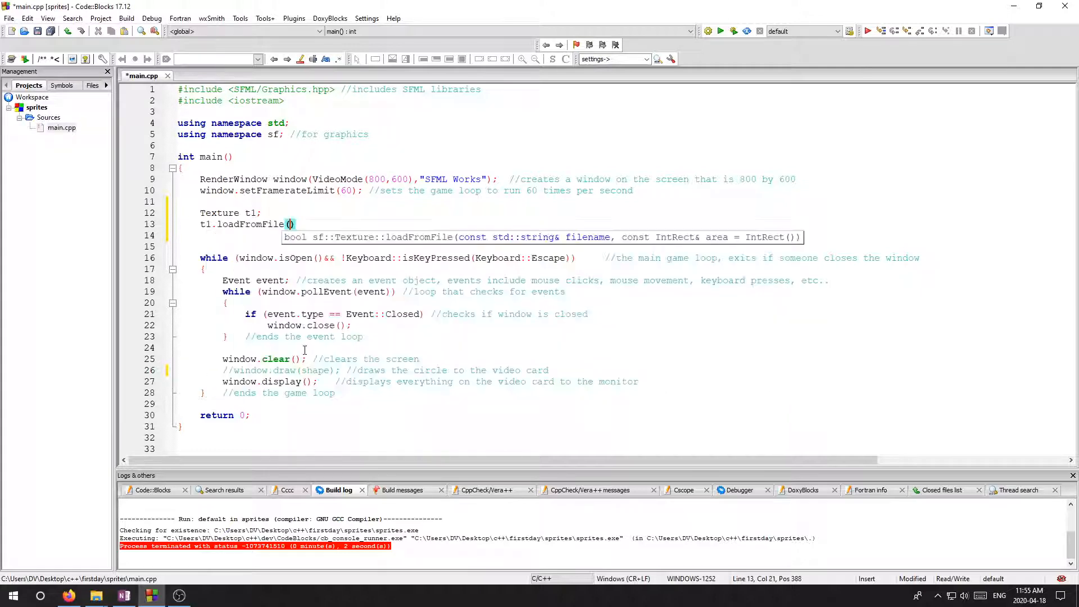
type("\"\"")
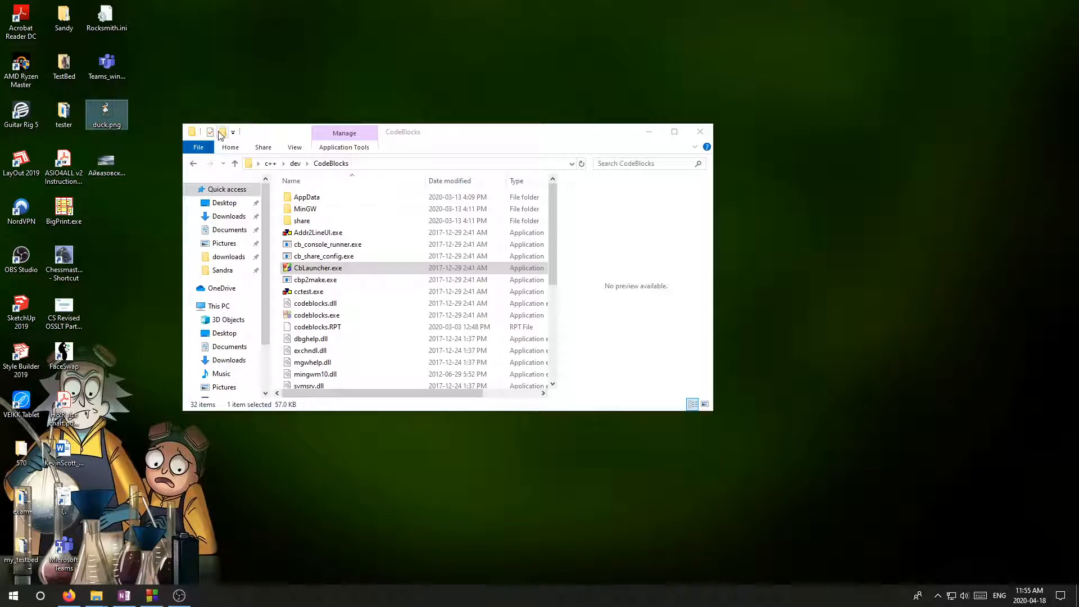
Show the dev folder containing CodeBlocks in a maximized Explorer window
right_click(105, 112)
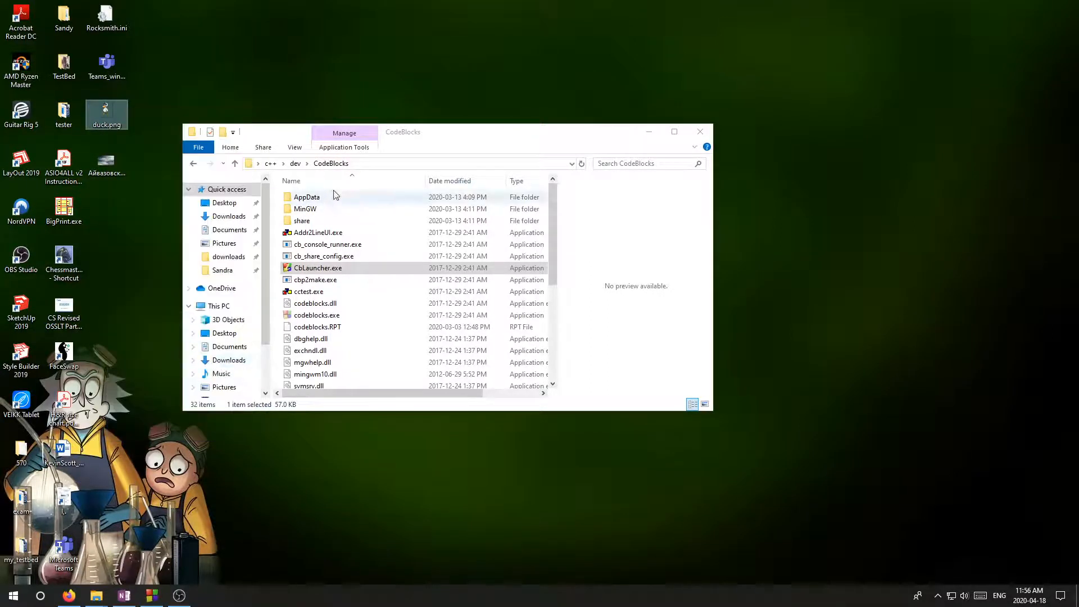
left_click(674, 132)
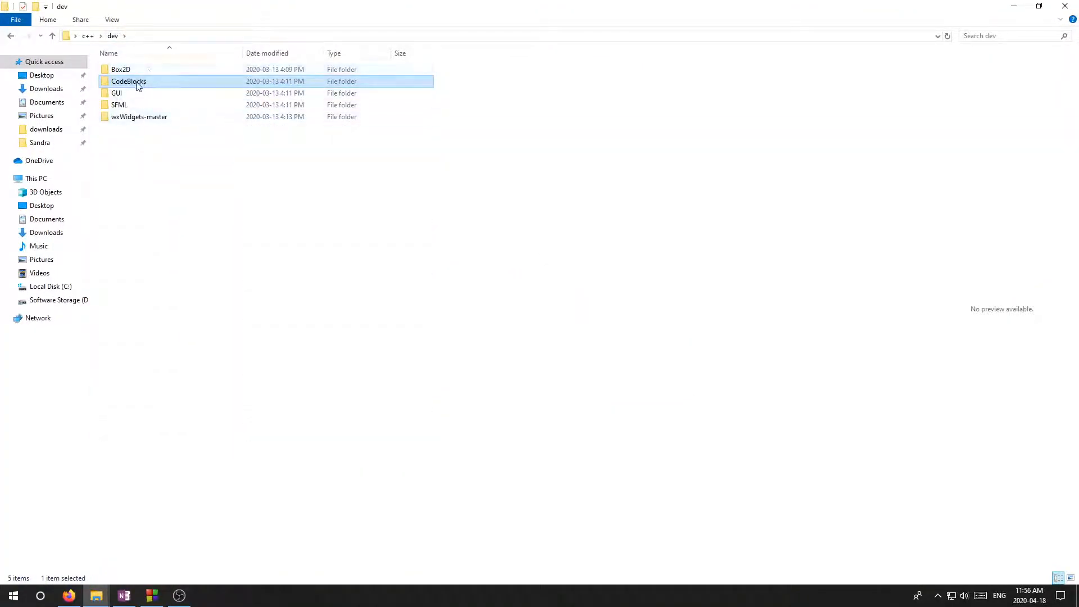
Navigate from the Desktop through c++ and firstday into the sprites folder holding duck.png
double_click(118, 105)
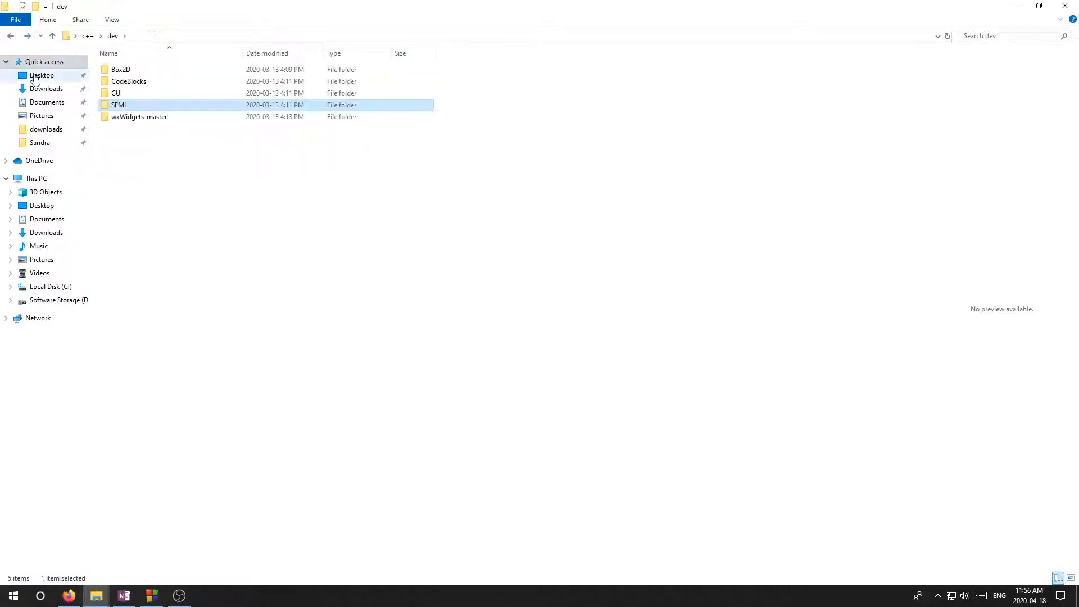
left_click(41, 75)
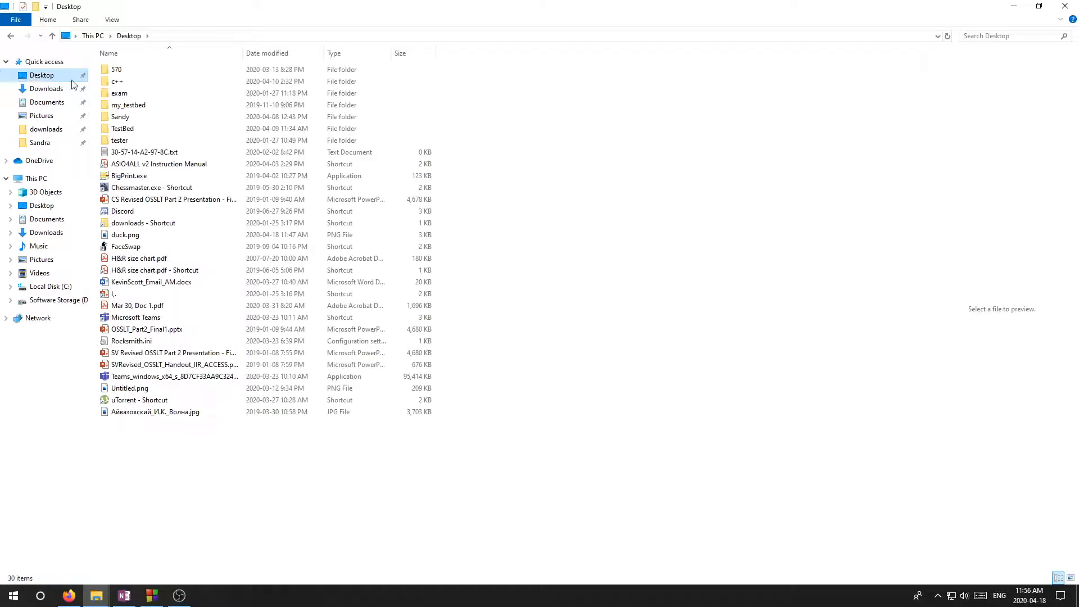
double_click(115, 81)
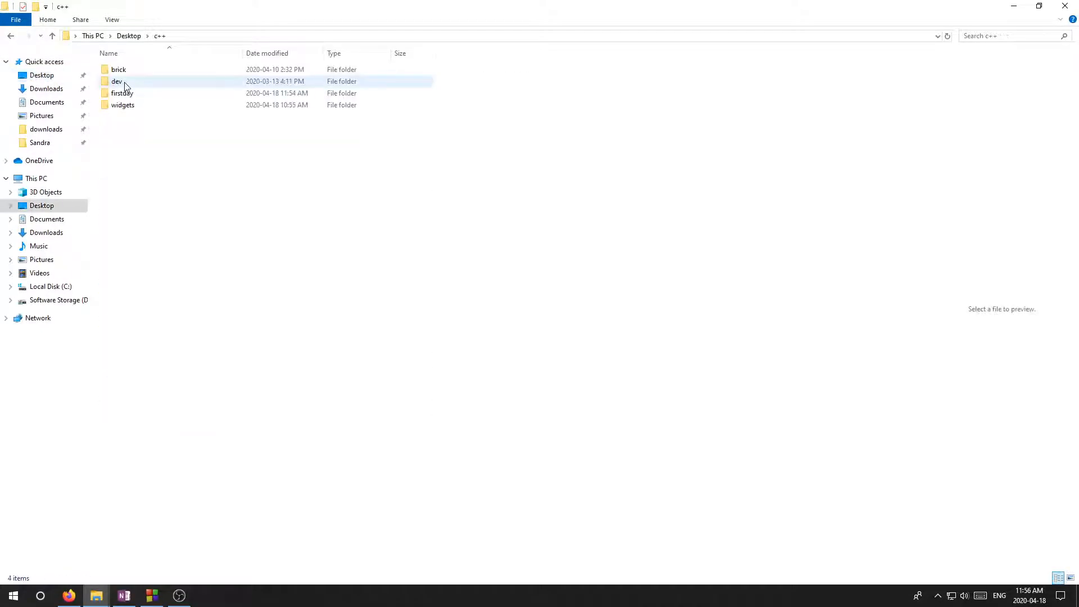
double_click(122, 92)
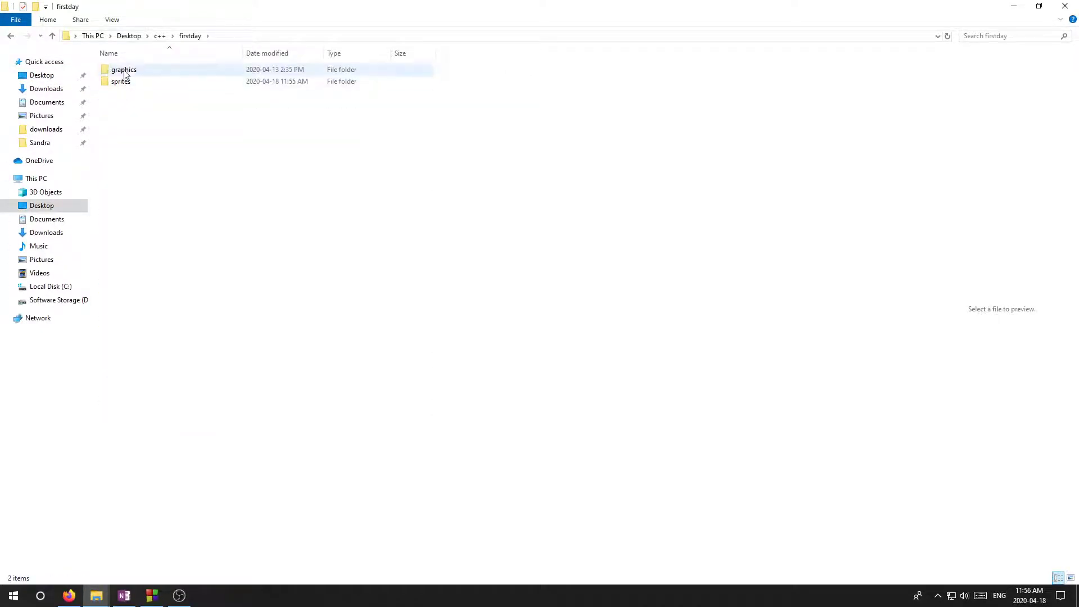
double_click(119, 81)
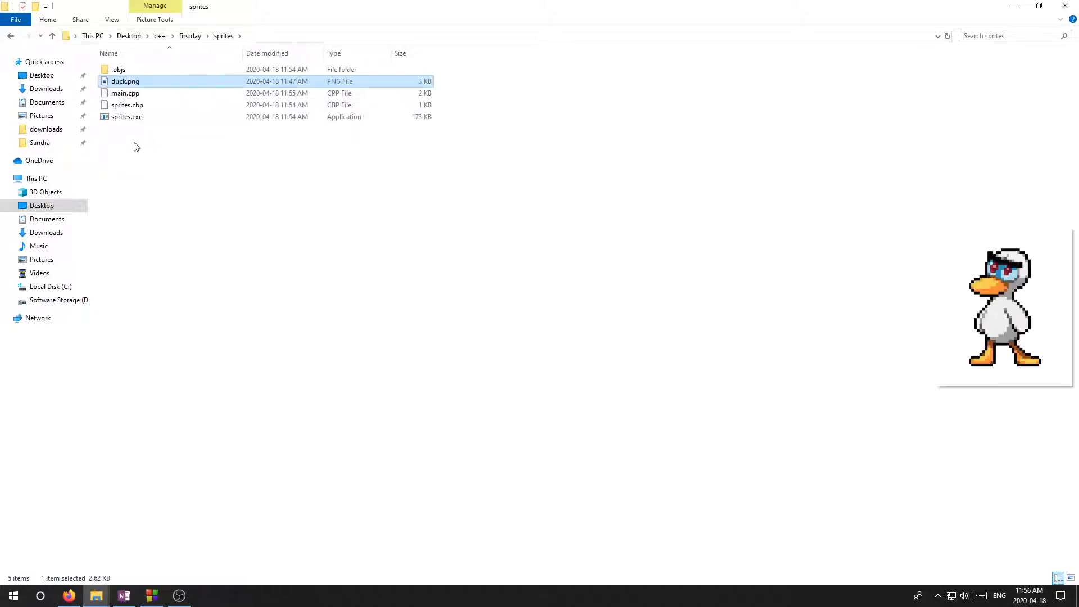
mouse_move(1025, 296)
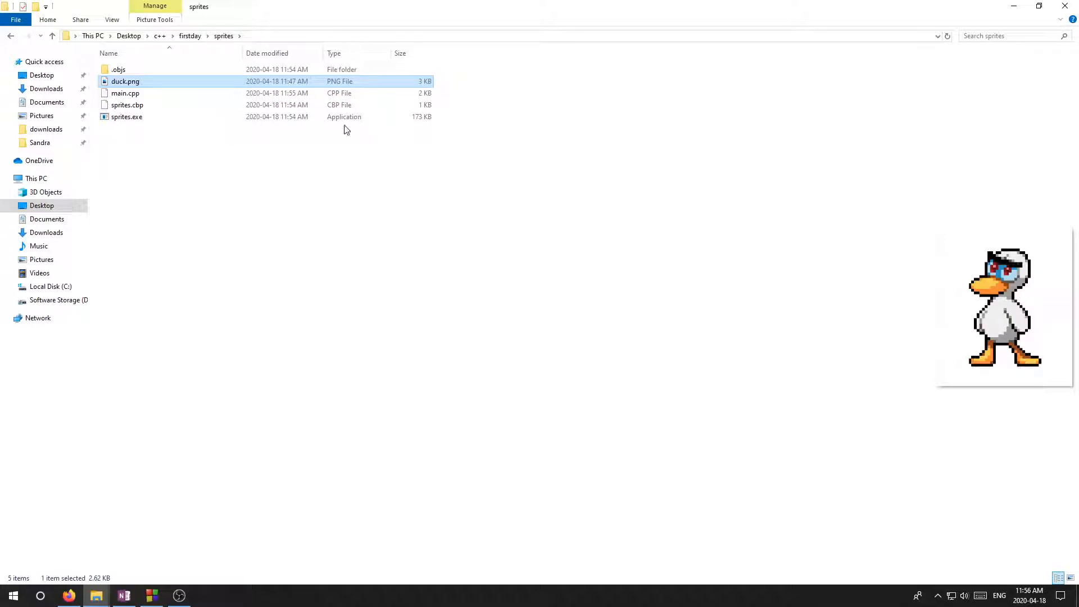
mouse_move(134, 80)
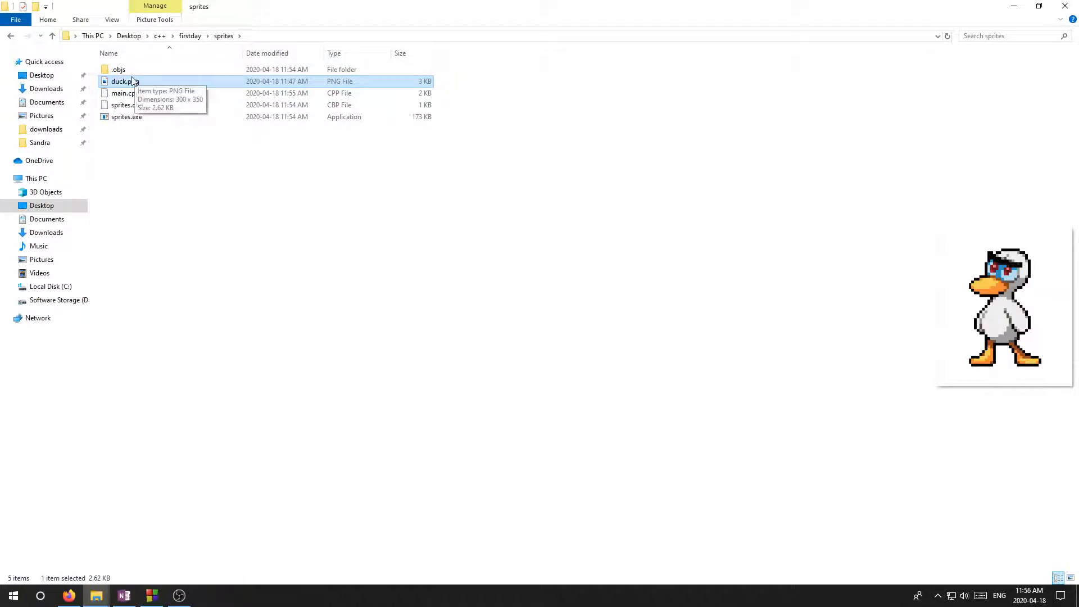
mouse_move(980, 313)
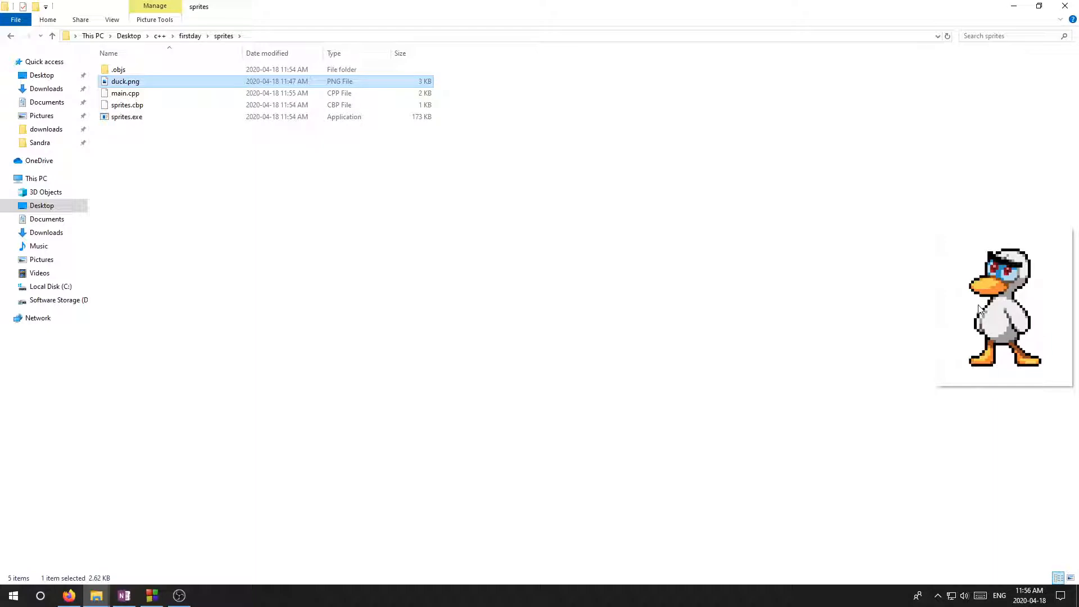
mouse_move(1035, 264)
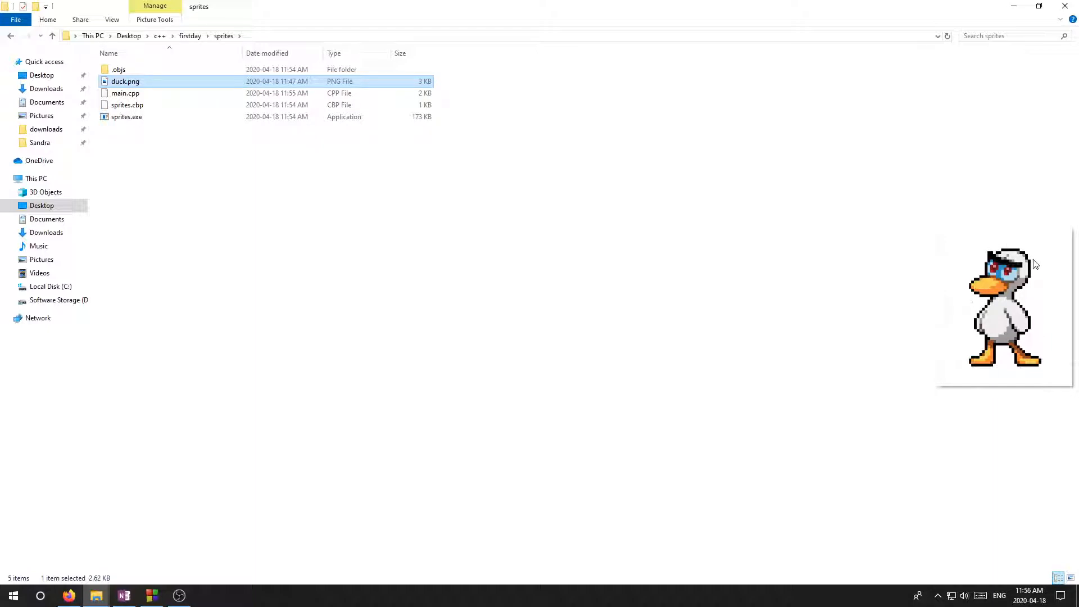
mouse_move(1035, 364)
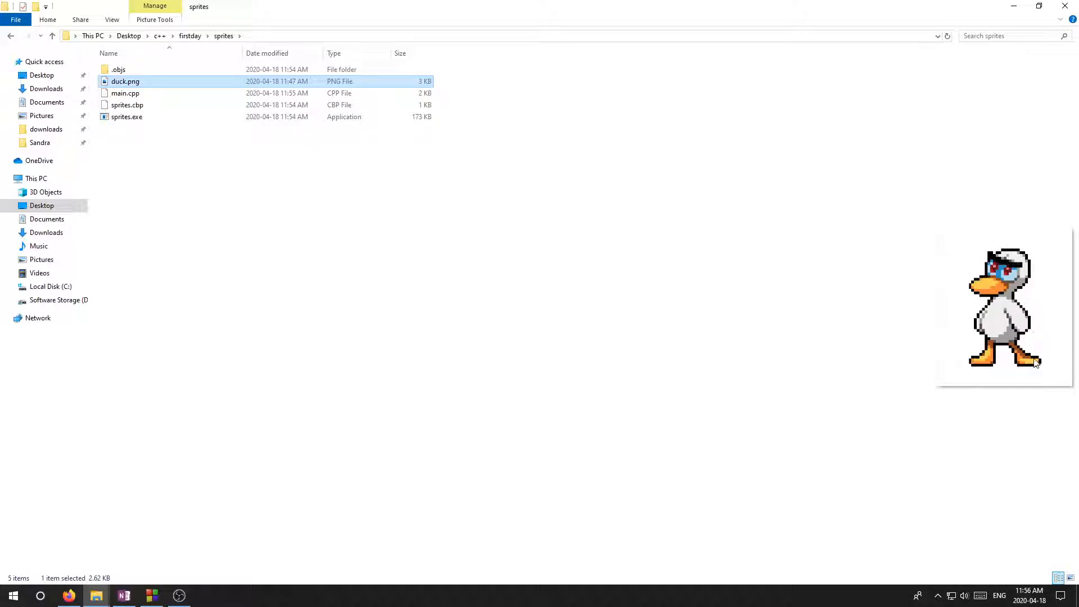
mouse_move(972, 372)
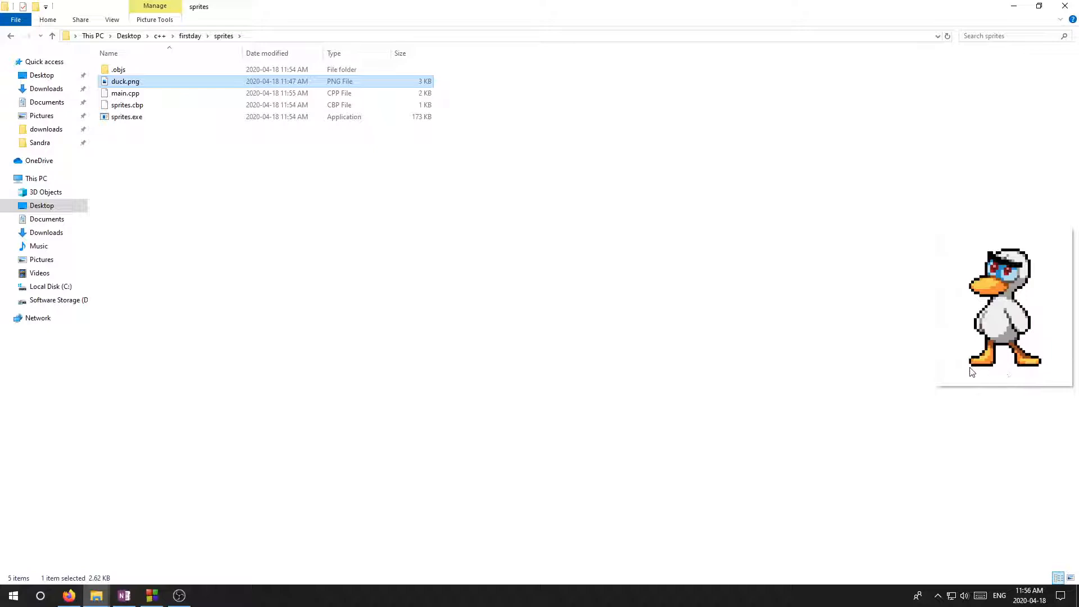
mouse_move(1050, 252)
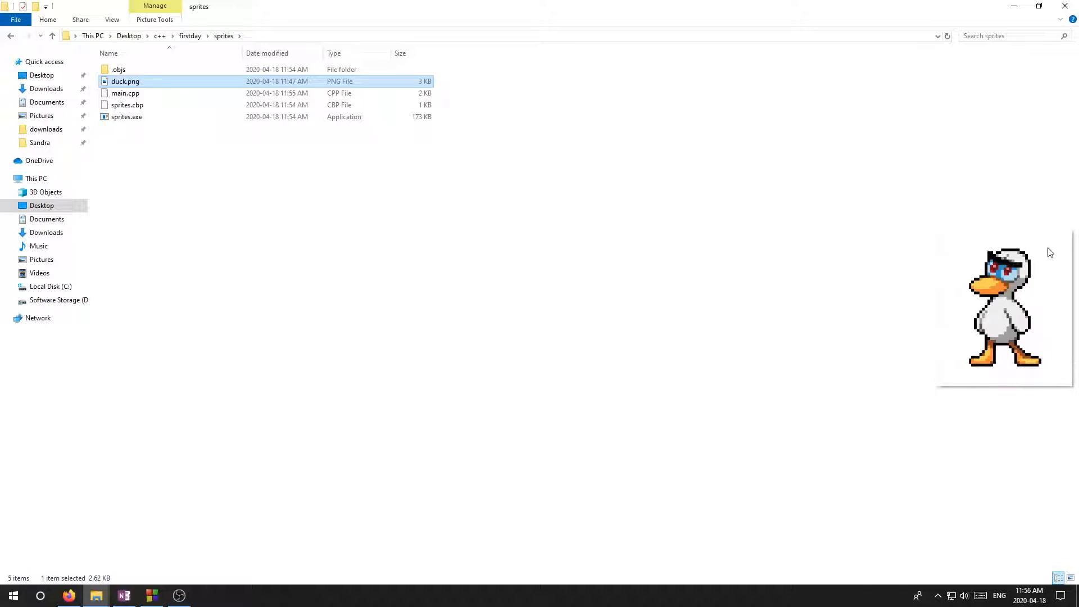
mouse_move(936, 233)
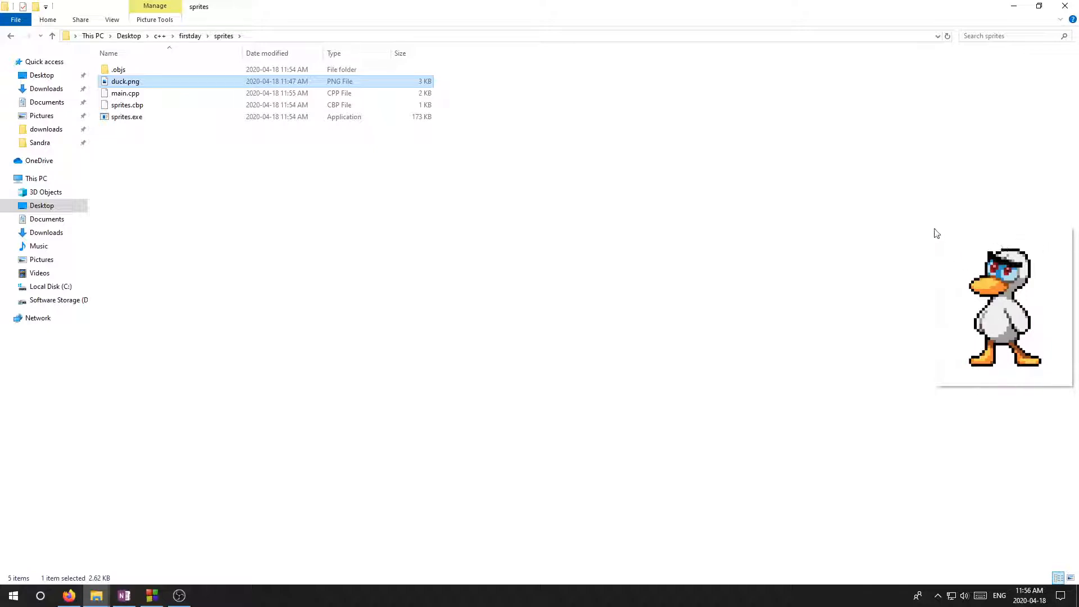
mouse_move(1073, 308)
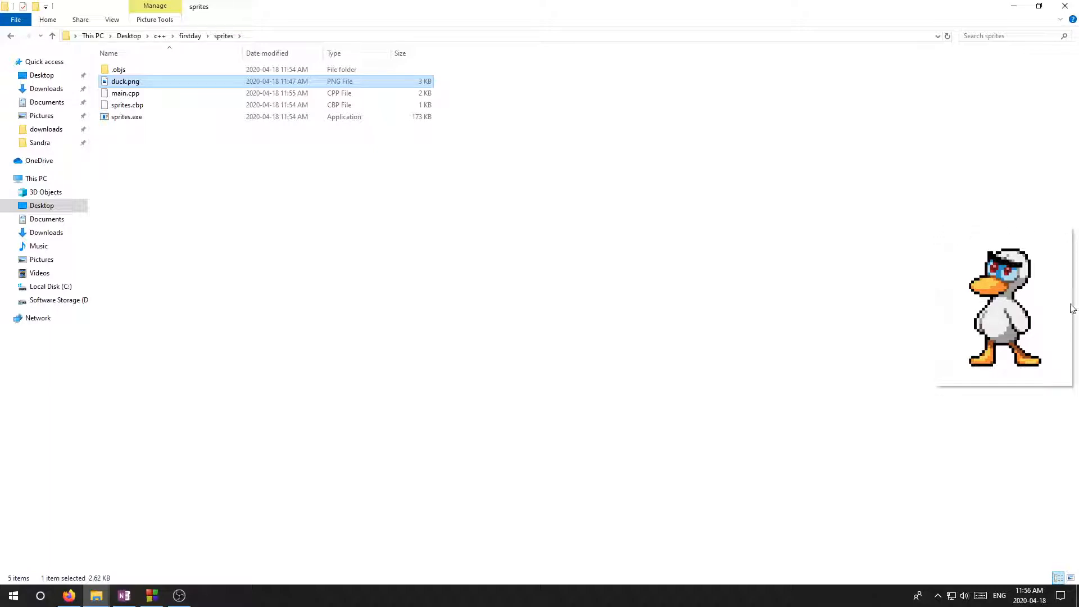
mouse_move(961, 236)
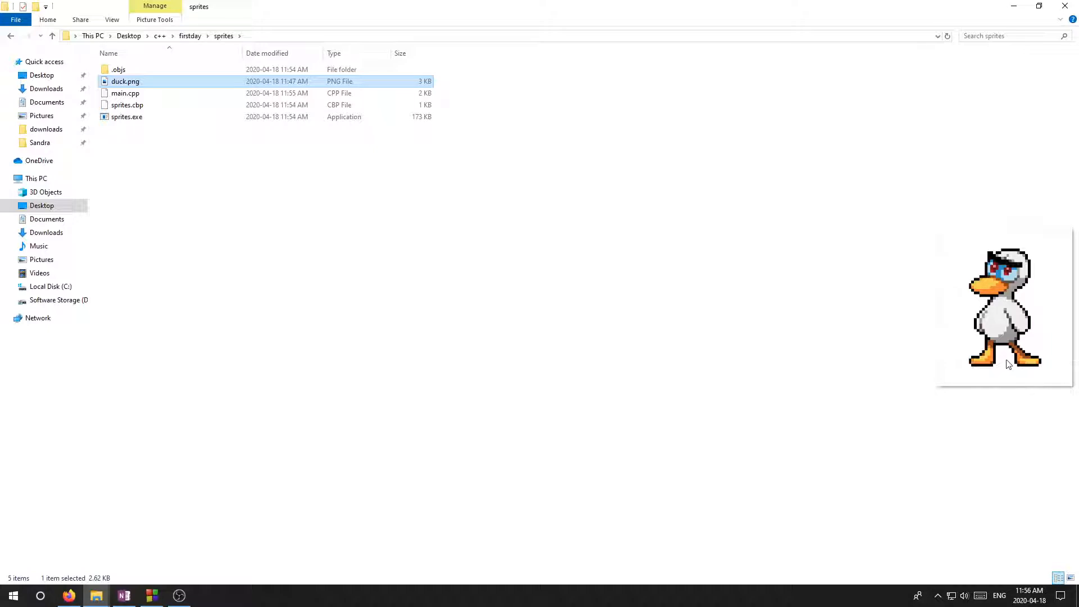
mouse_move(968, 308)
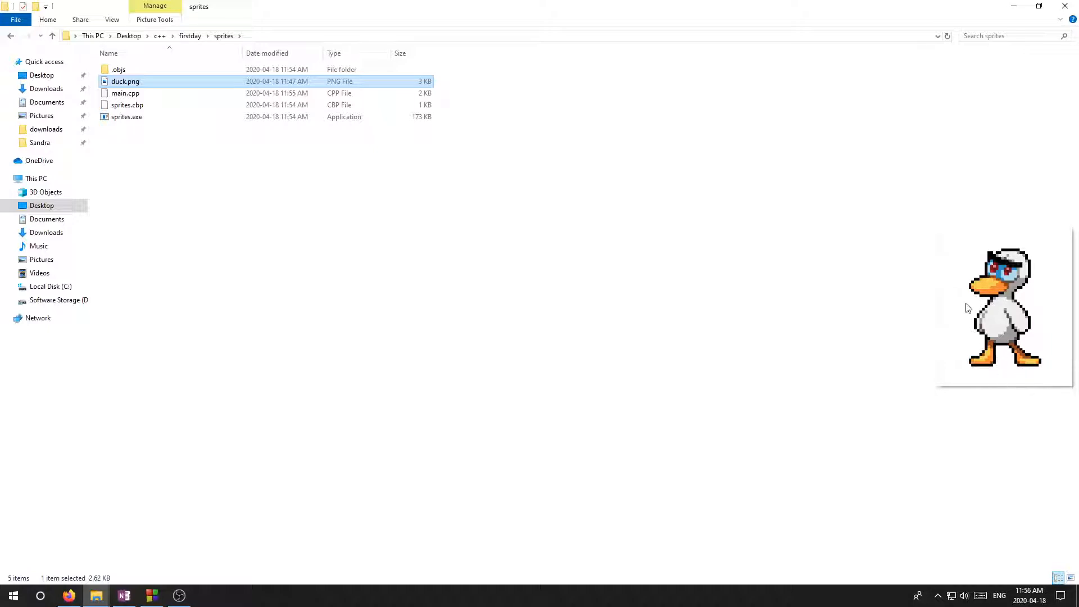
mouse_move(194, 218)
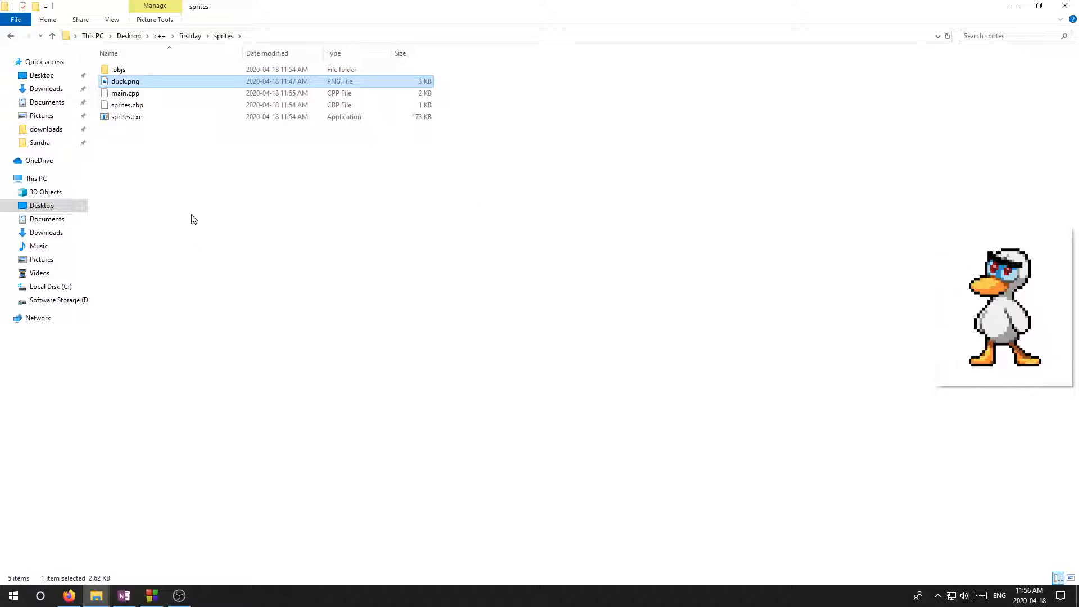
mouse_move(152, 596)
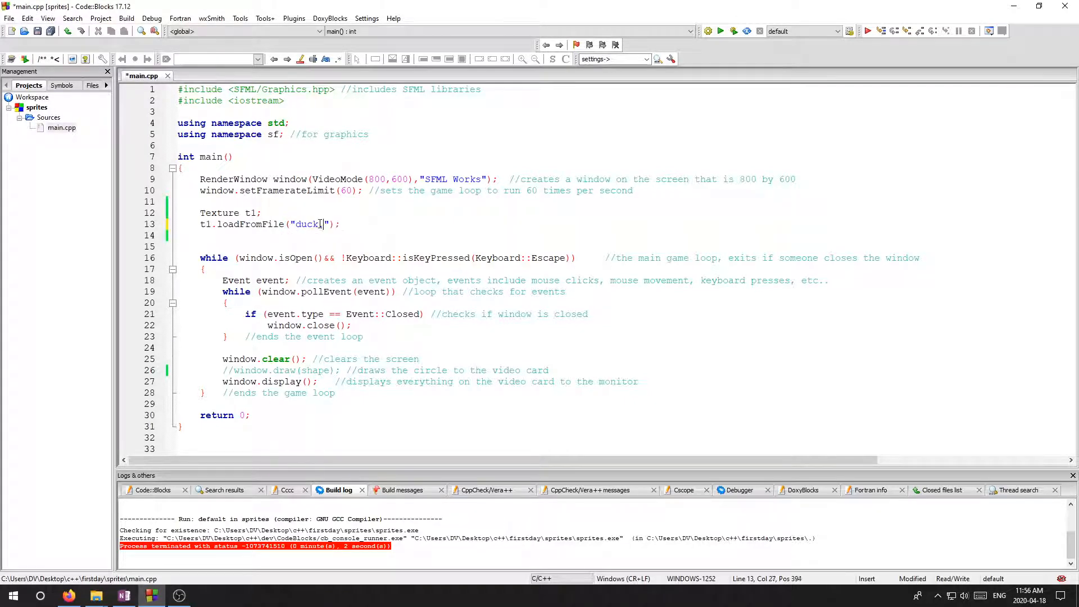
Load "duck.png" in loadFromFile and rerun until the program exits cleanly
type("png")
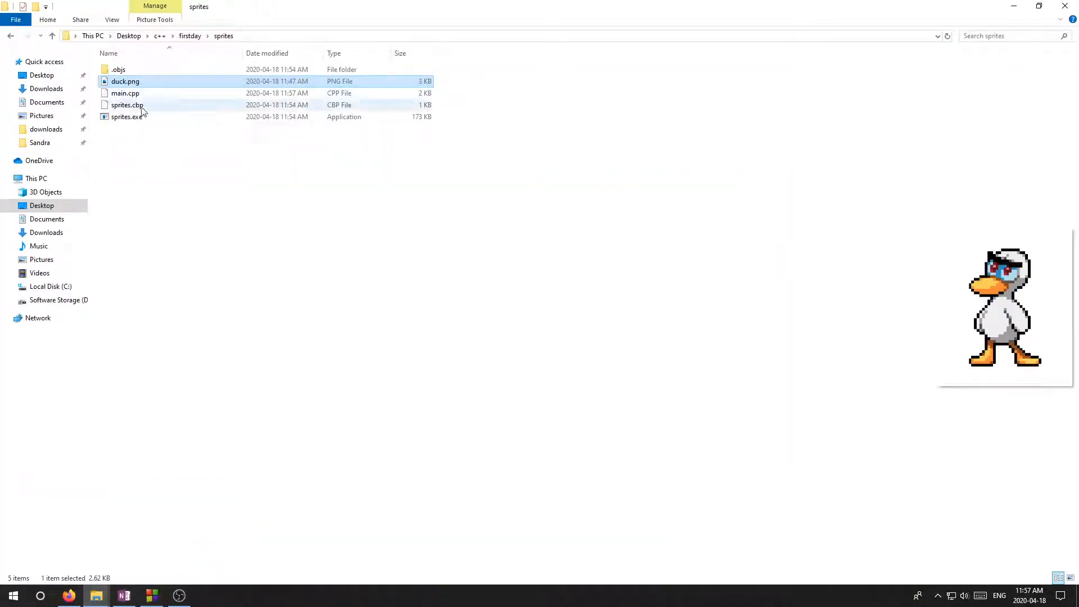
mouse_move(132, 84)
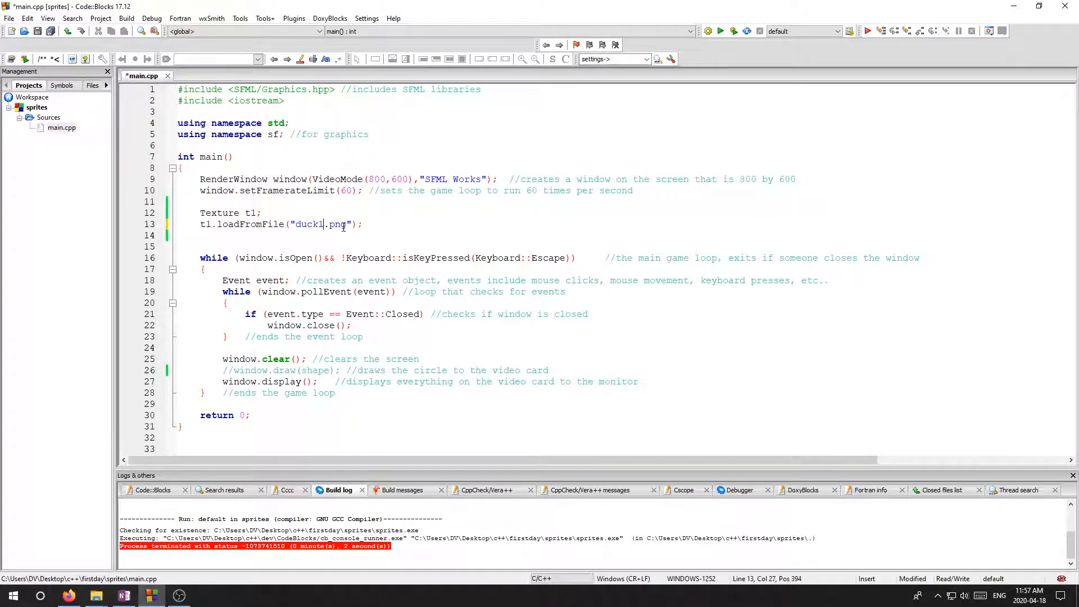
left_click(721, 31)
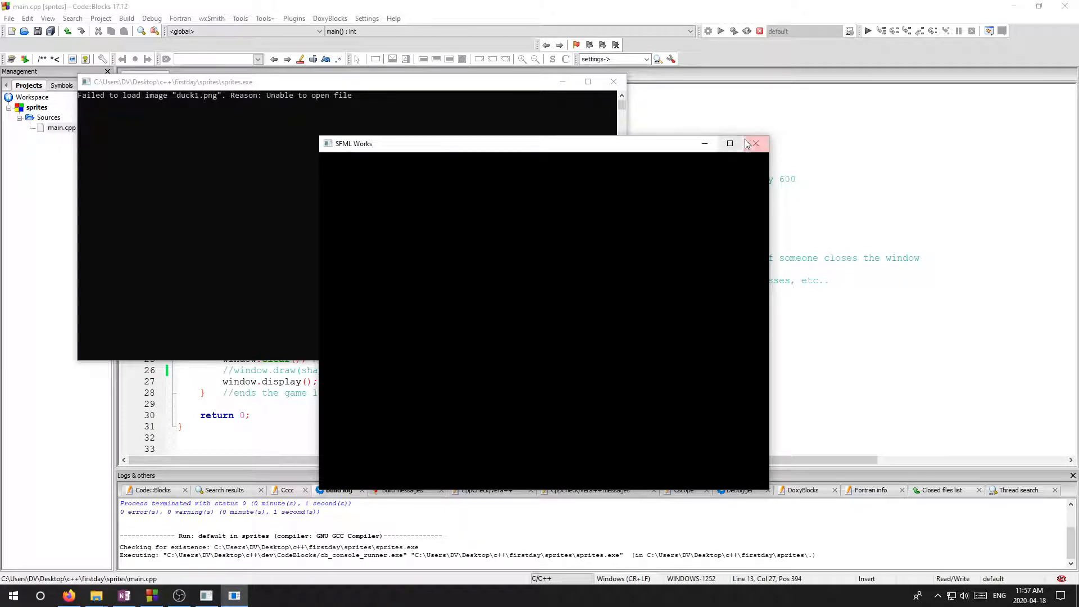
left_click(756, 143)
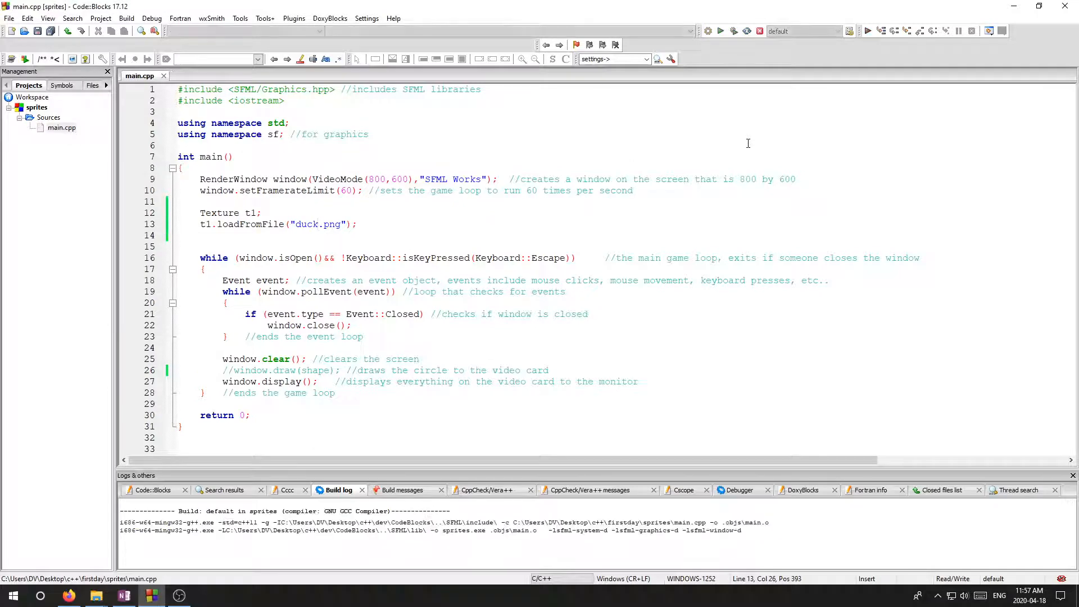
left_click(721, 31)
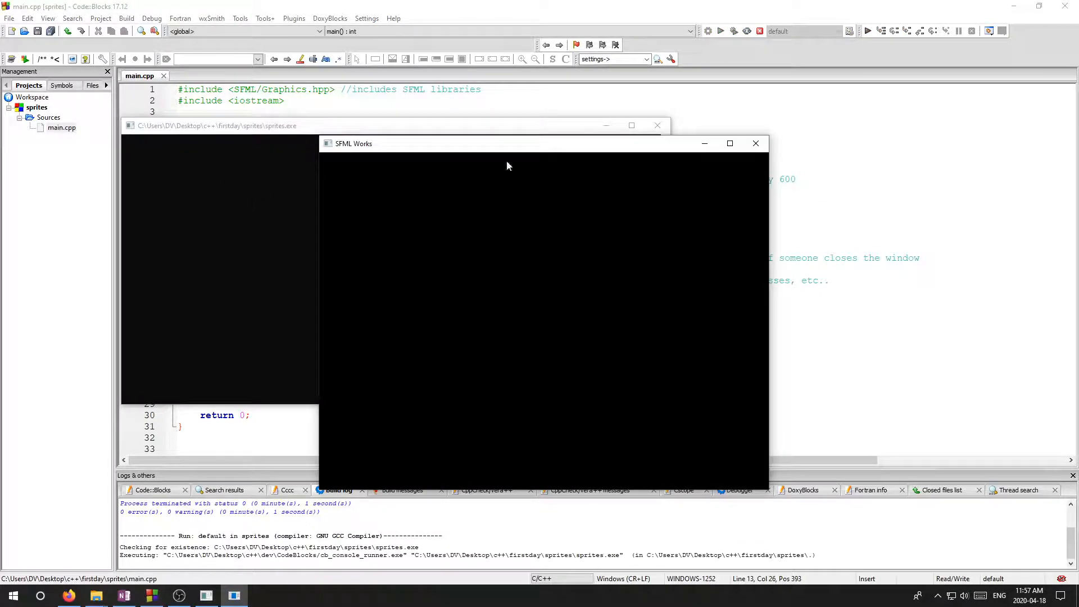
left_click(755, 144)
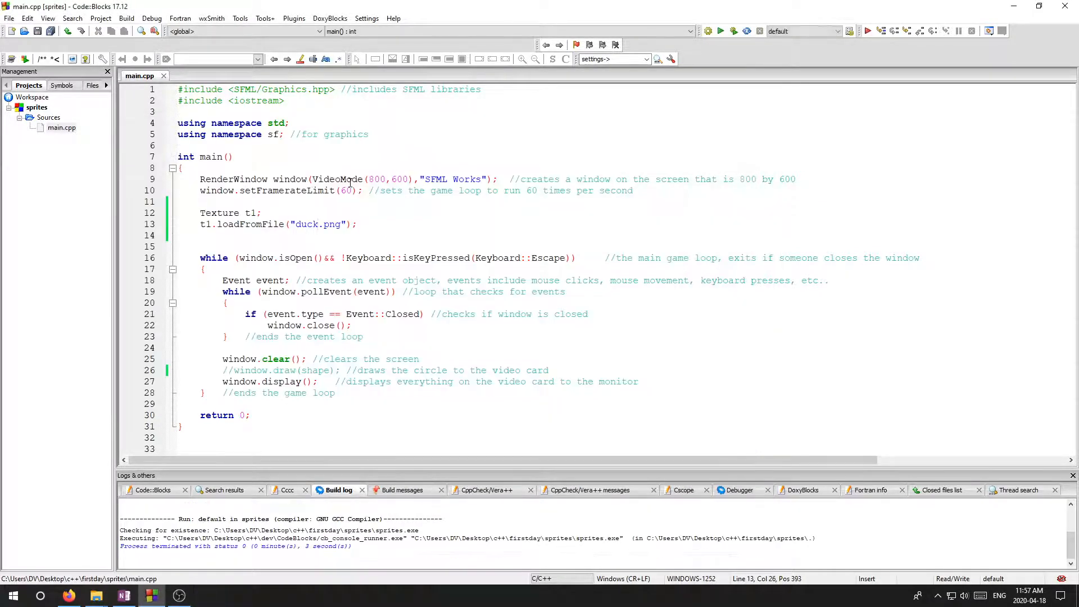
Declare Sprite duck and give it texture t1 via duck.setTexture(t1);
key("Enter")
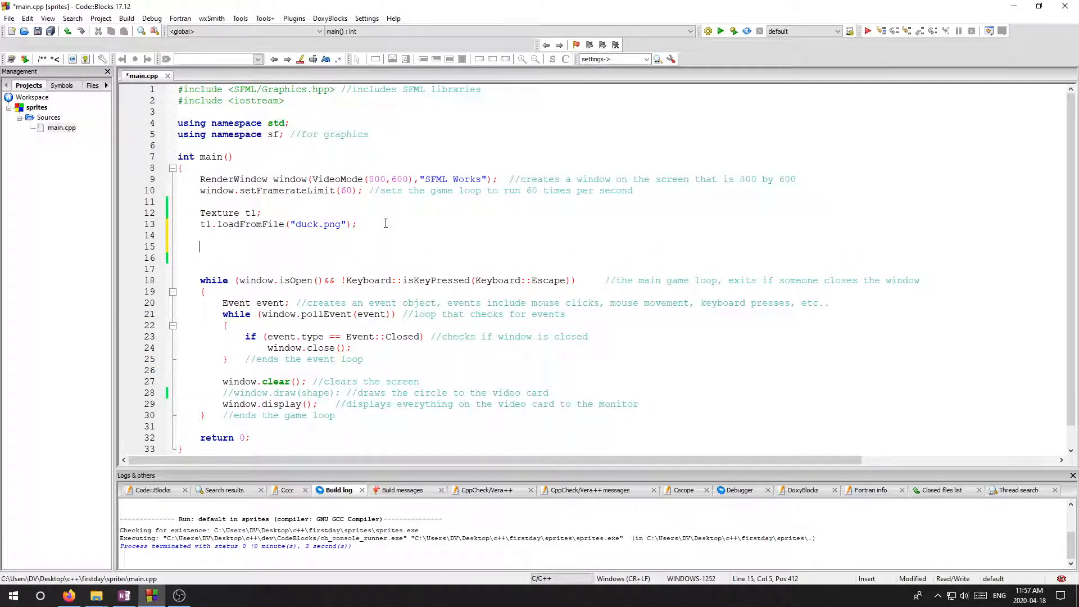
type("Spr")
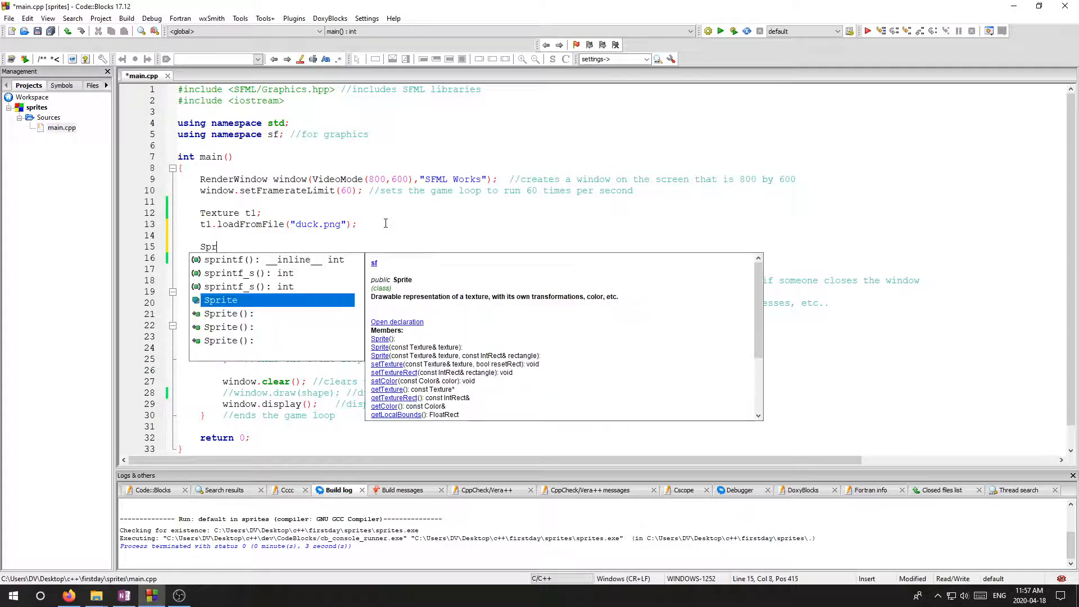
type("ite d")
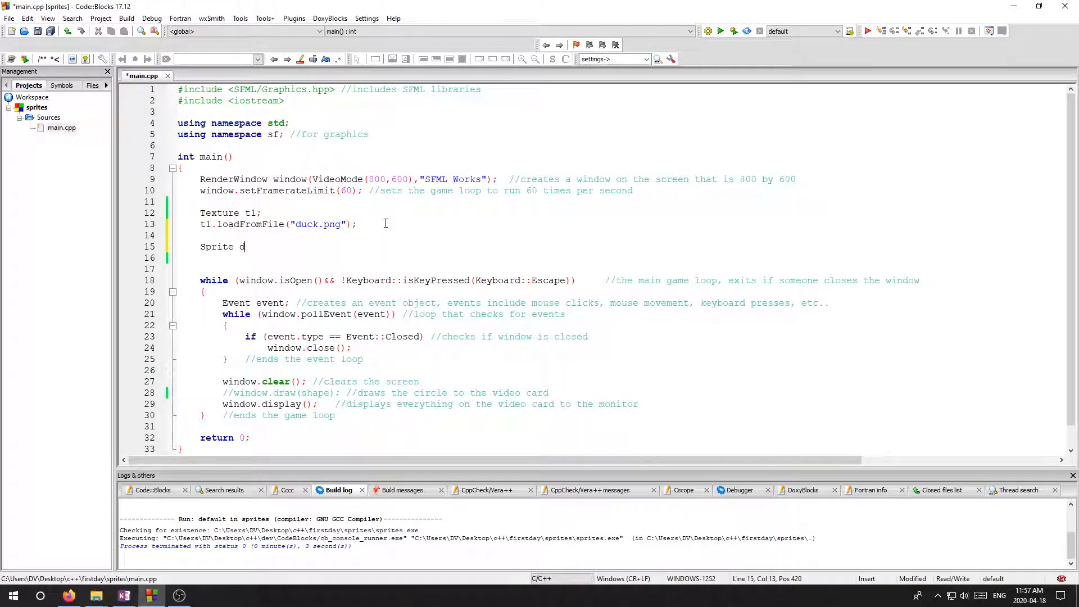
type("uck;")
left_click(630, 257)
type("duc")
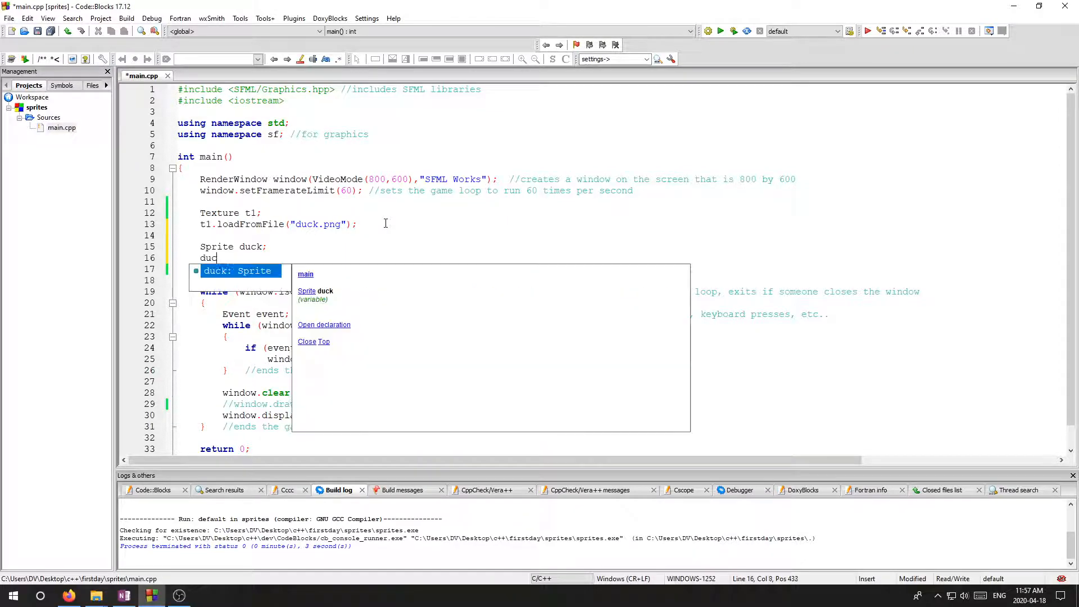
type(".")
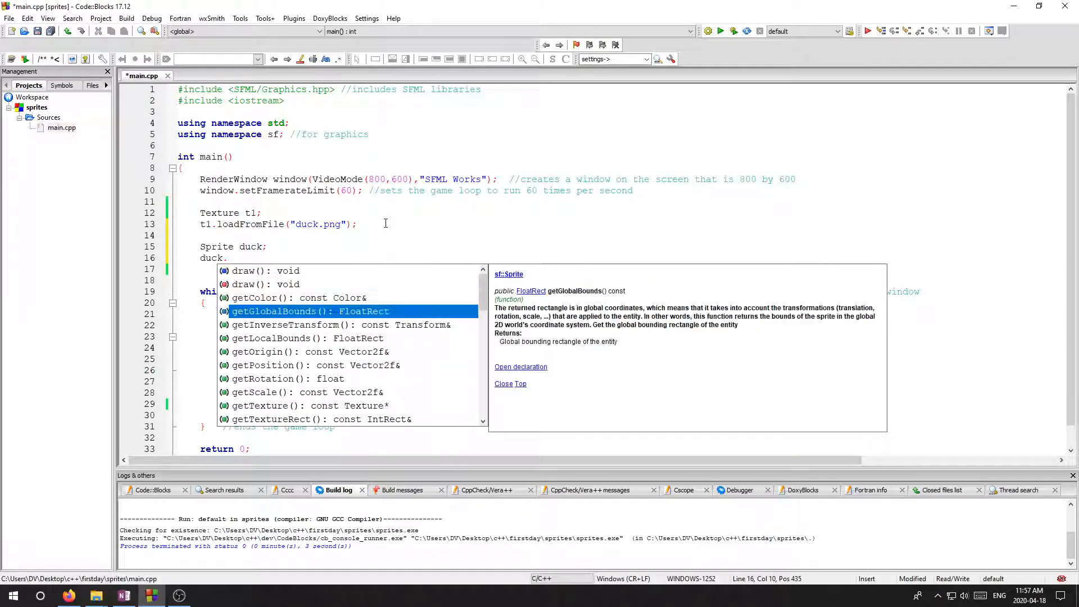
key("Down")
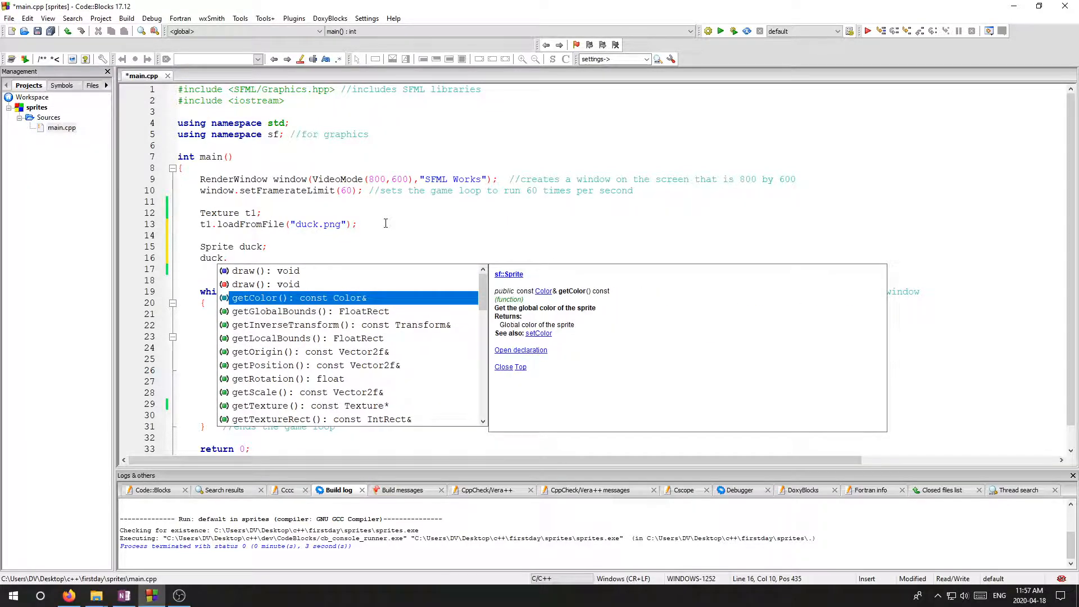
key("Down")
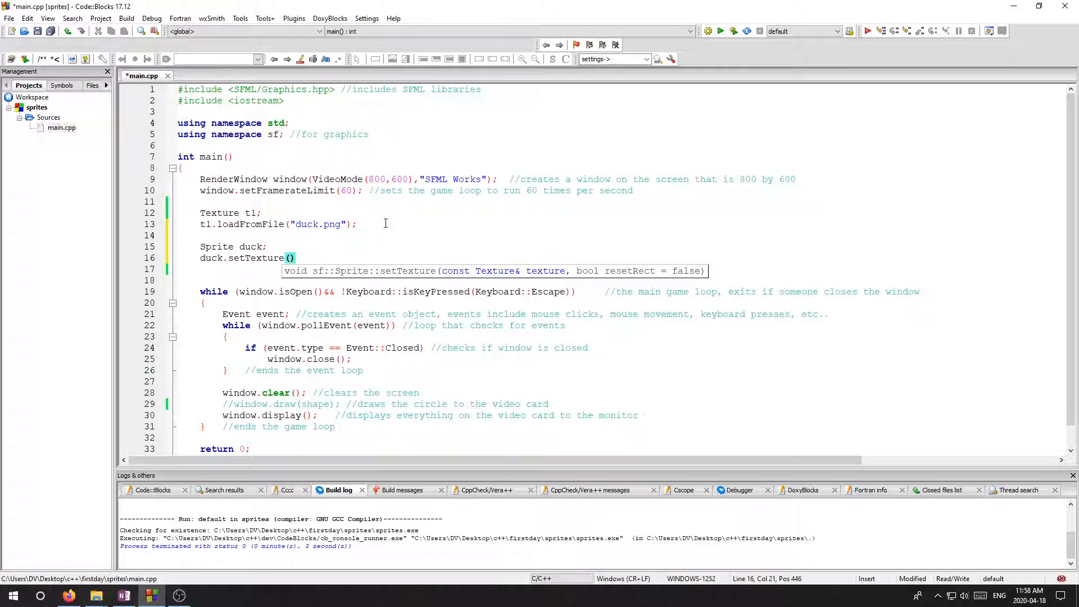
mouse_move(484, 271)
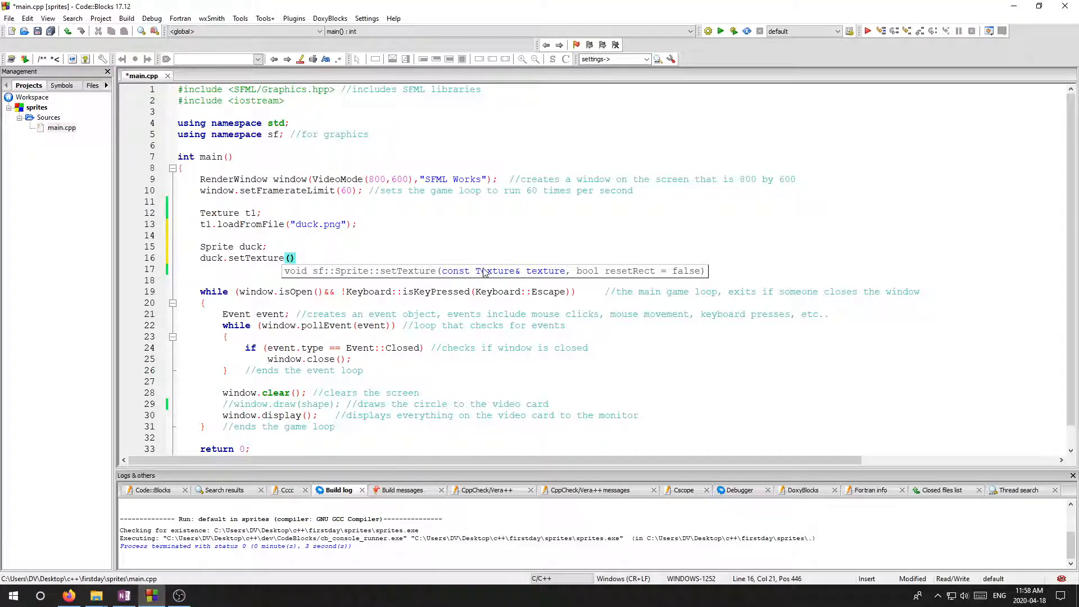
mouse_move(609, 277)
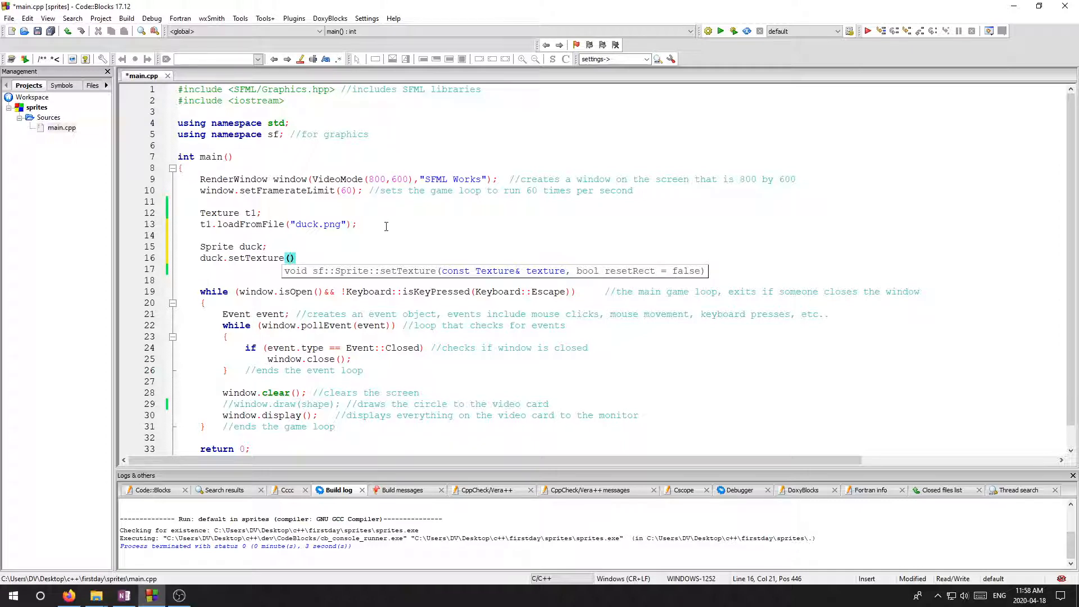
mouse_move(610, 267)
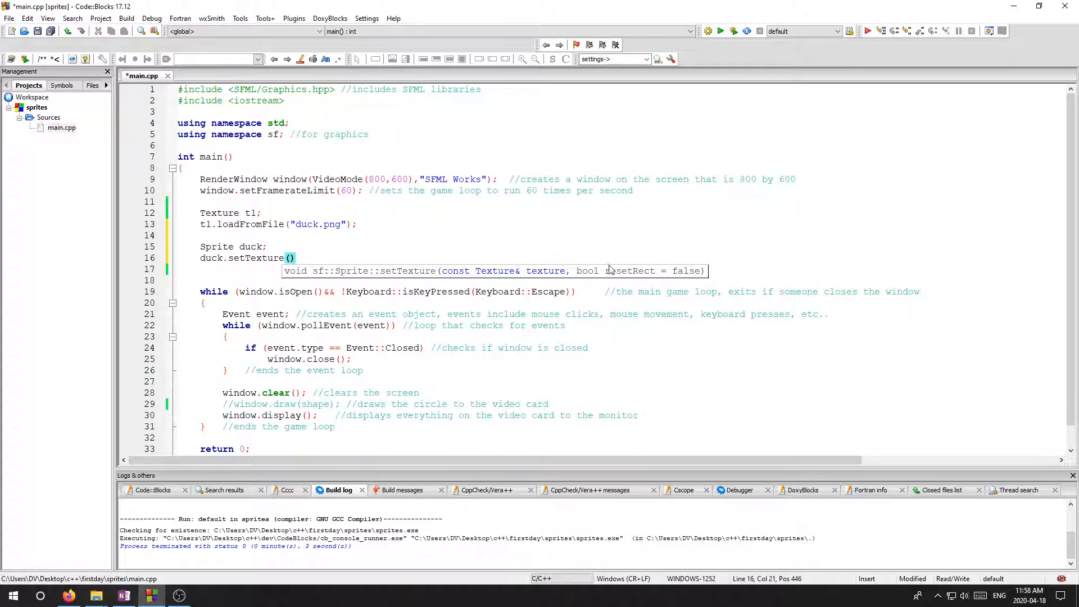
type("t1")
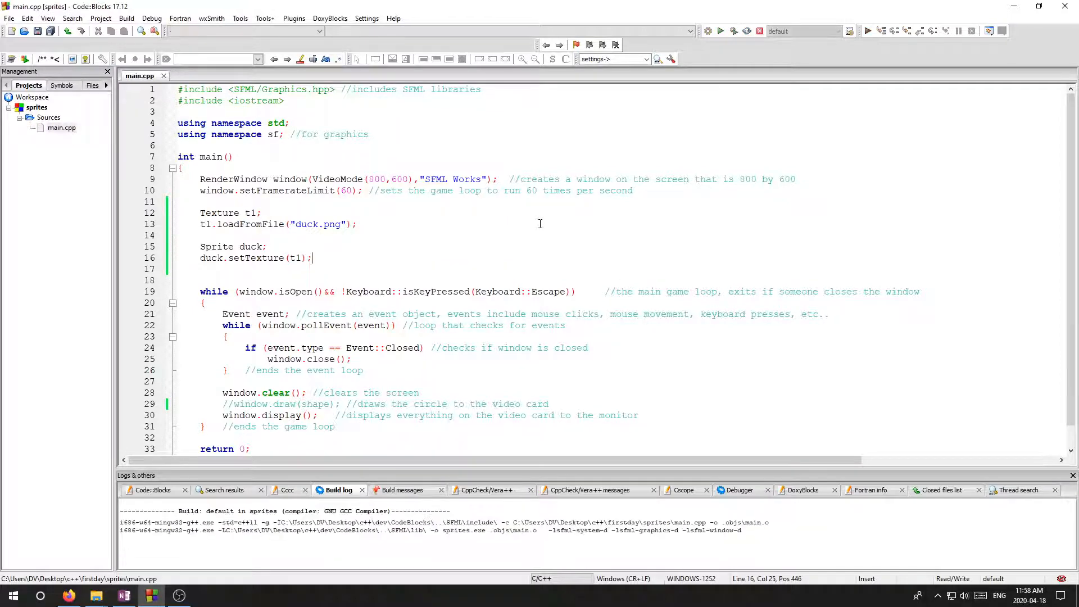
Change the commented line to window.draw(duck); and run it to see the duck appear
left_click(720, 32)
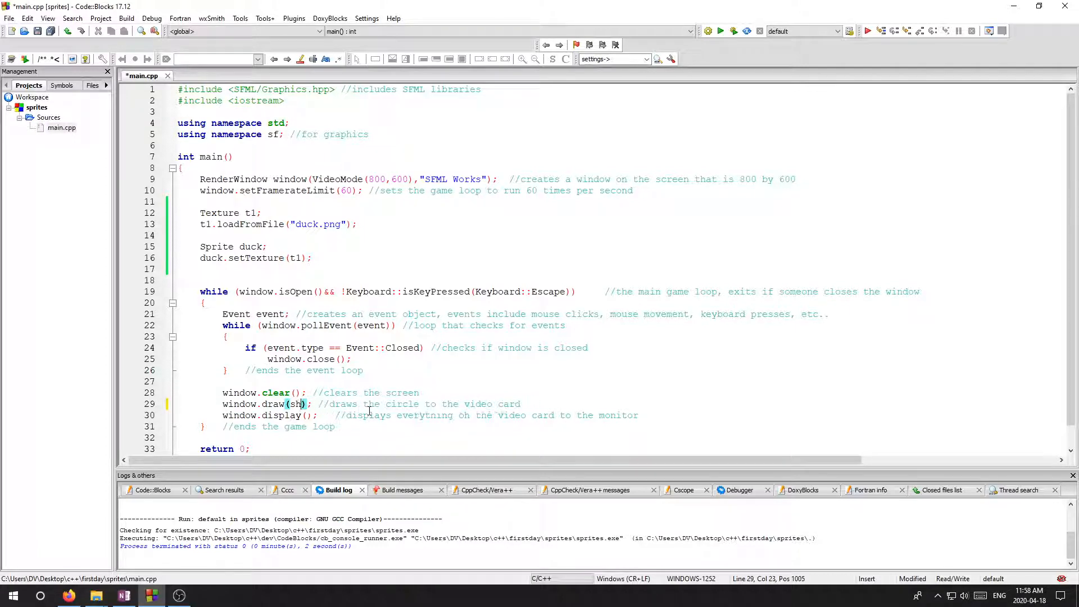
type("uck")
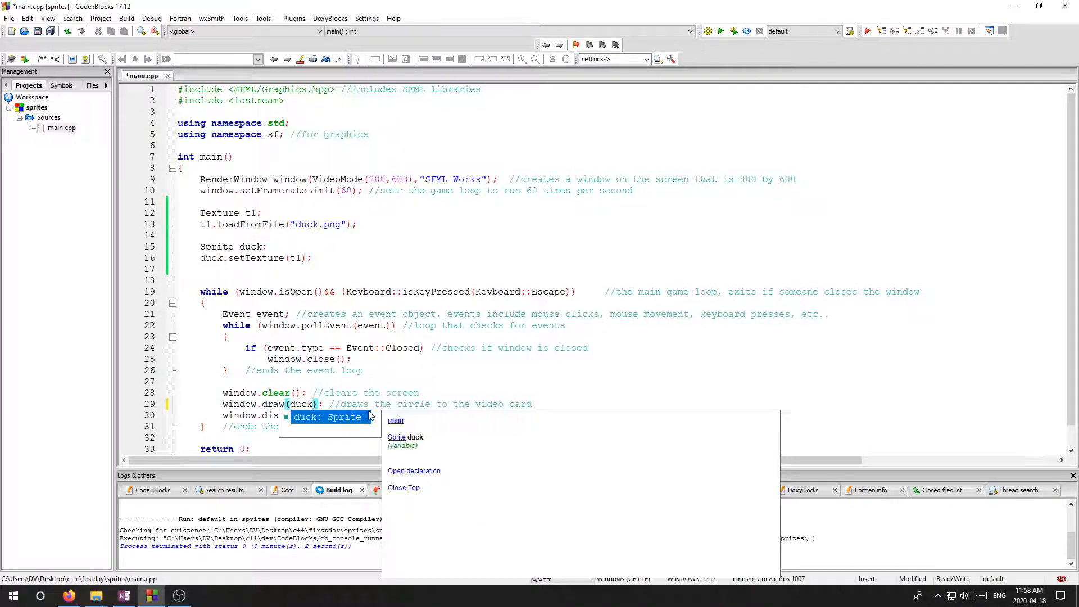
left_click(721, 30)
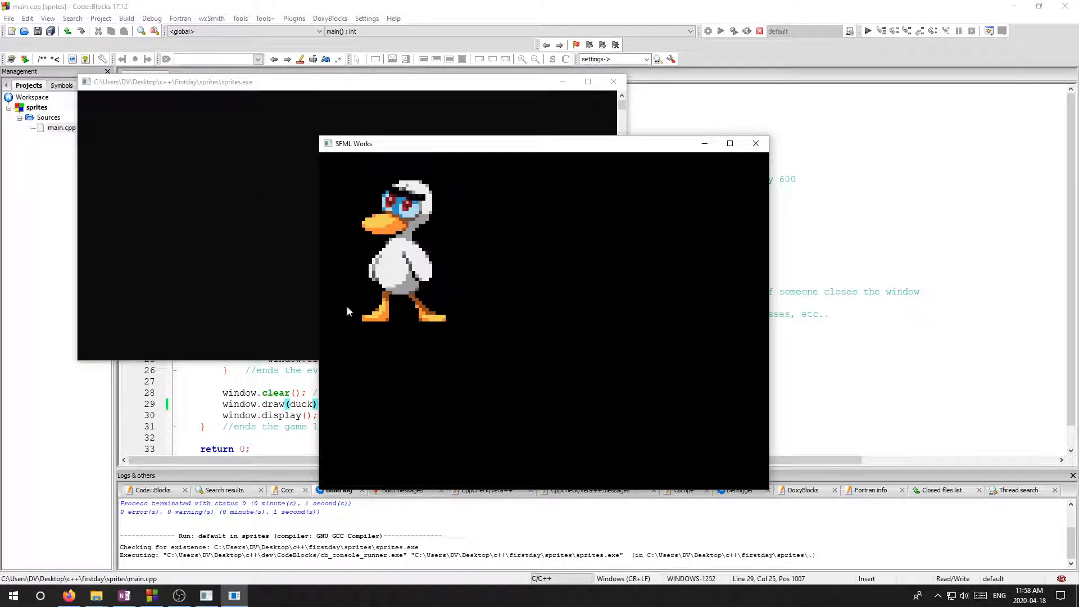
mouse_move(398, 314)
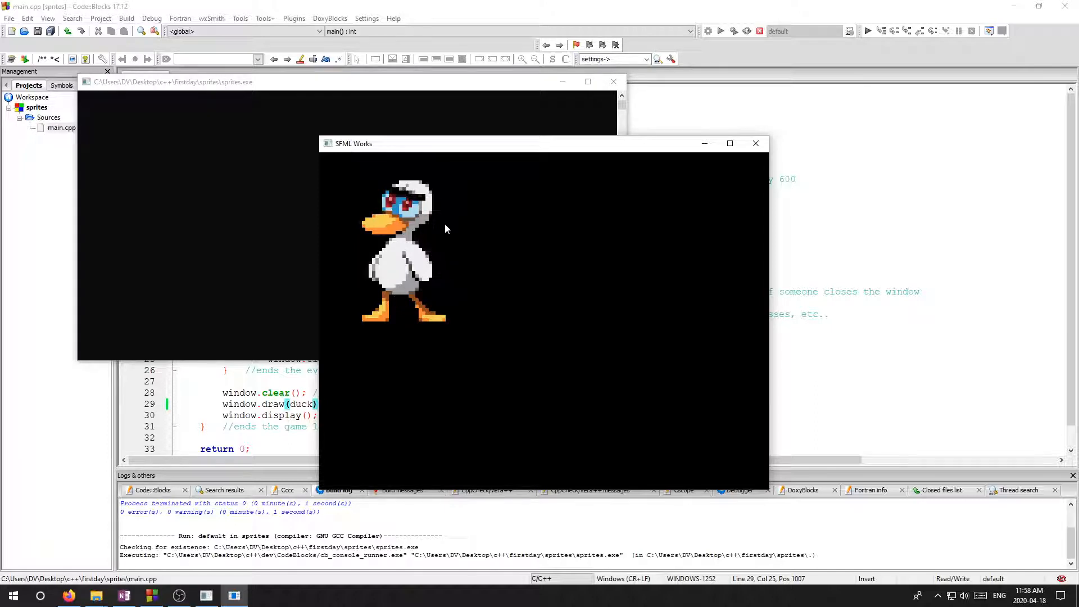
mouse_move(416, 240)
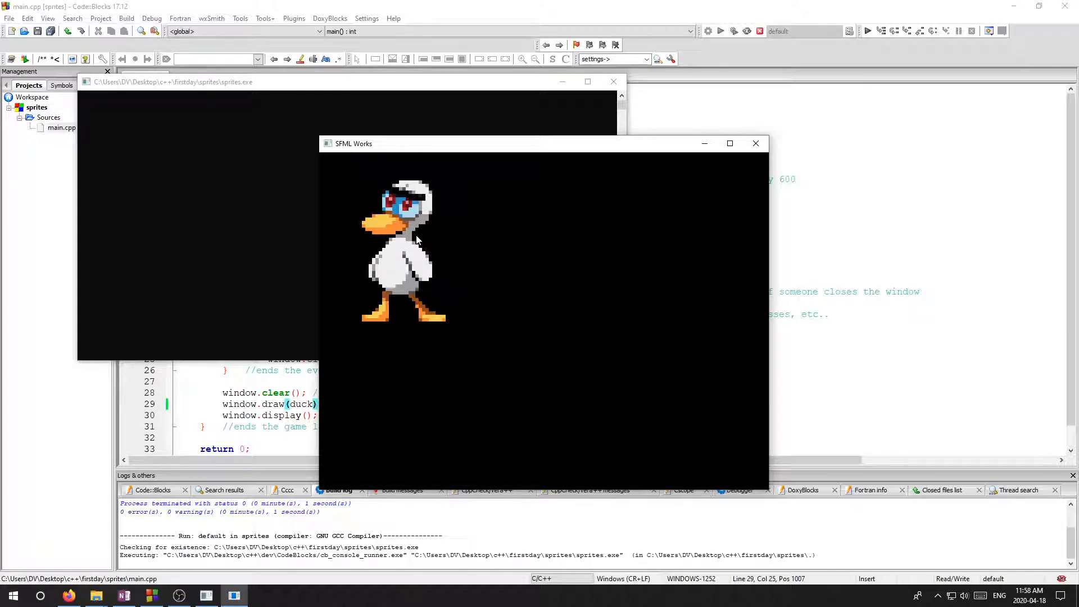
mouse_move(358, 330)
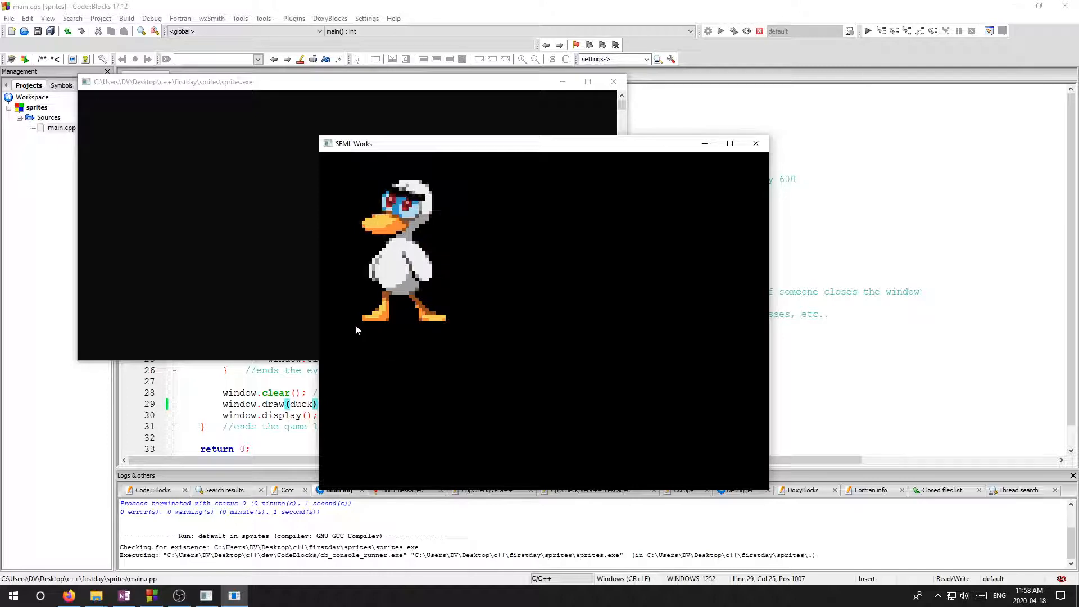
mouse_move(342, 345)
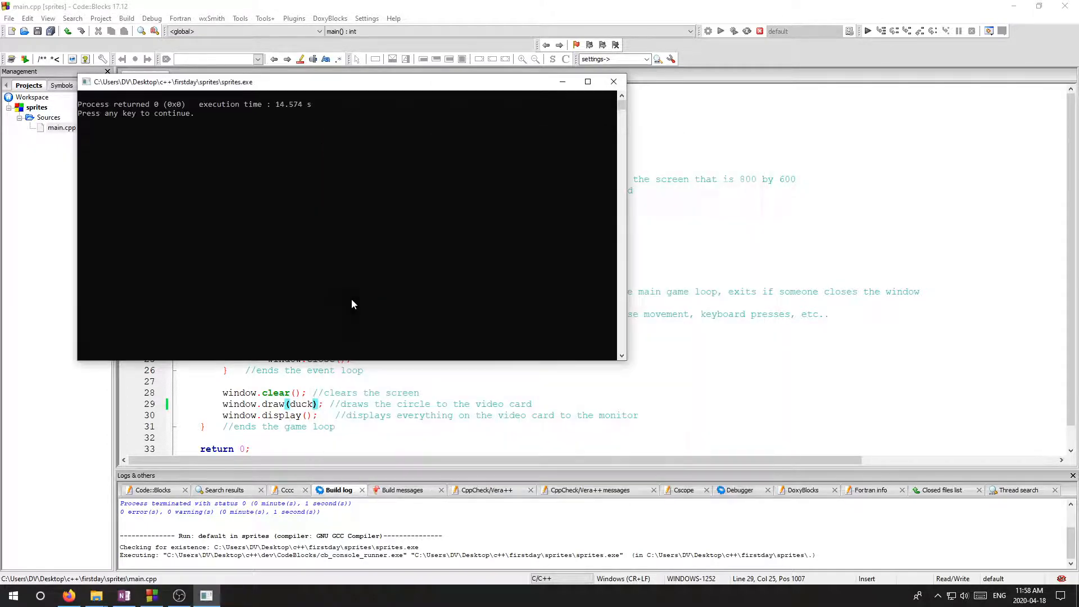
left_click(614, 81)
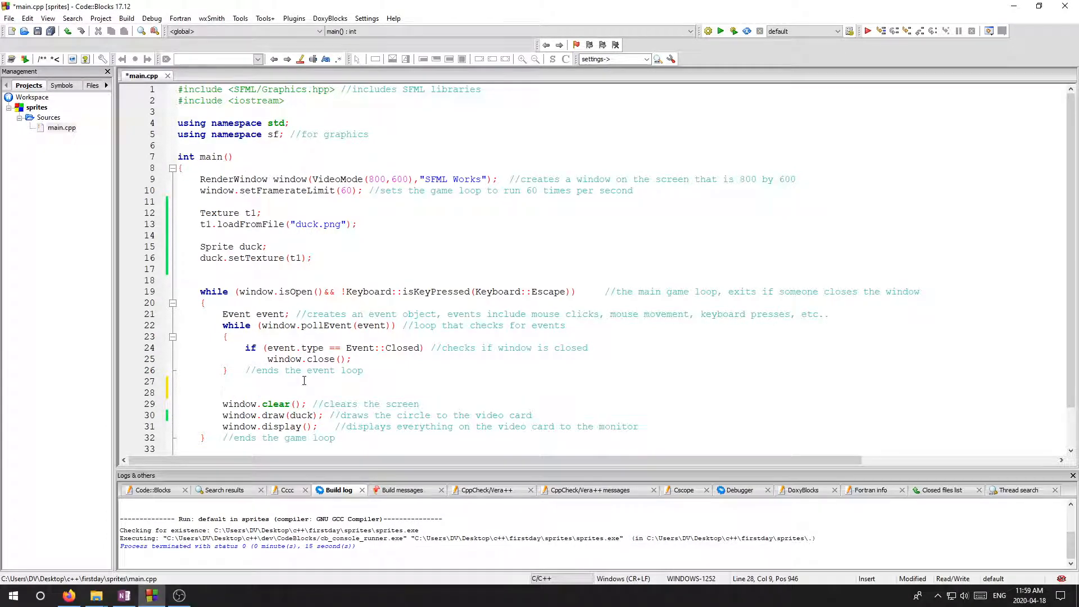
Add duck.move(1,0); before window.clear() and run it to watch the duck slide right
type("duck.move(1")
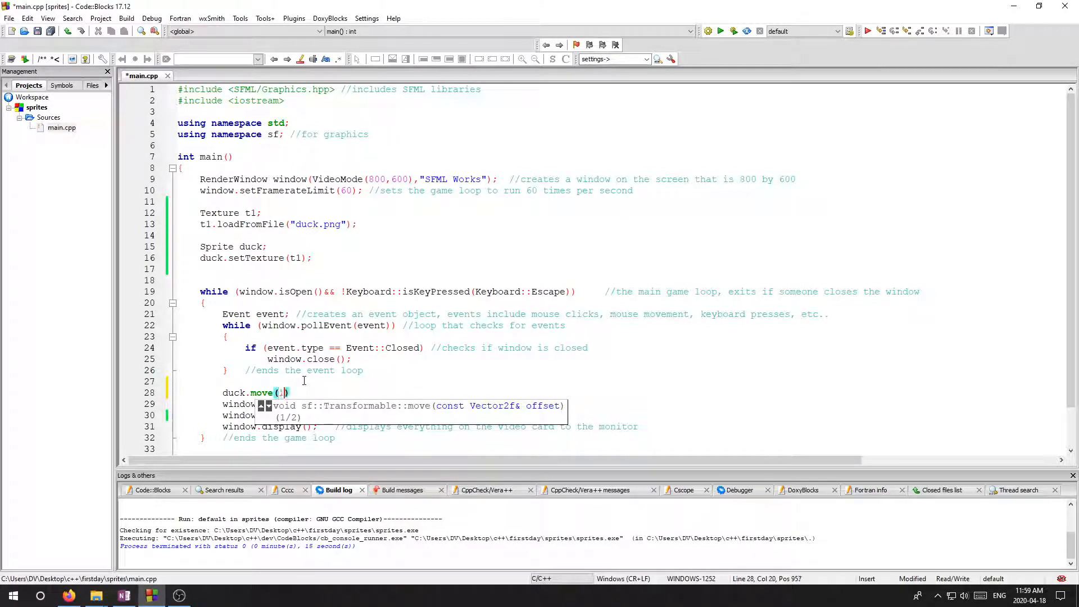
type("1,0);")
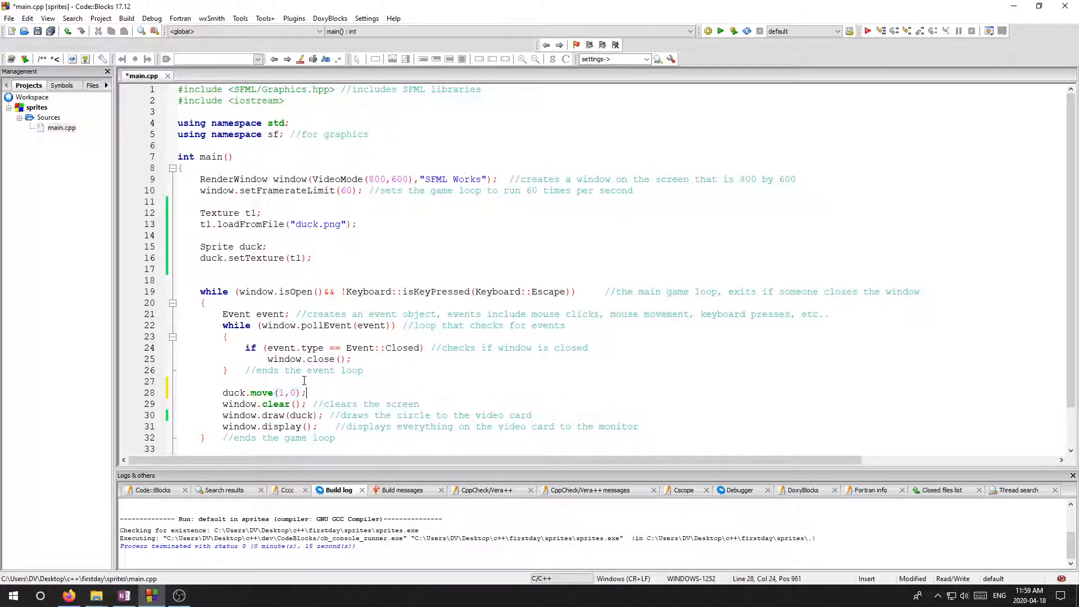
left_click(721, 31)
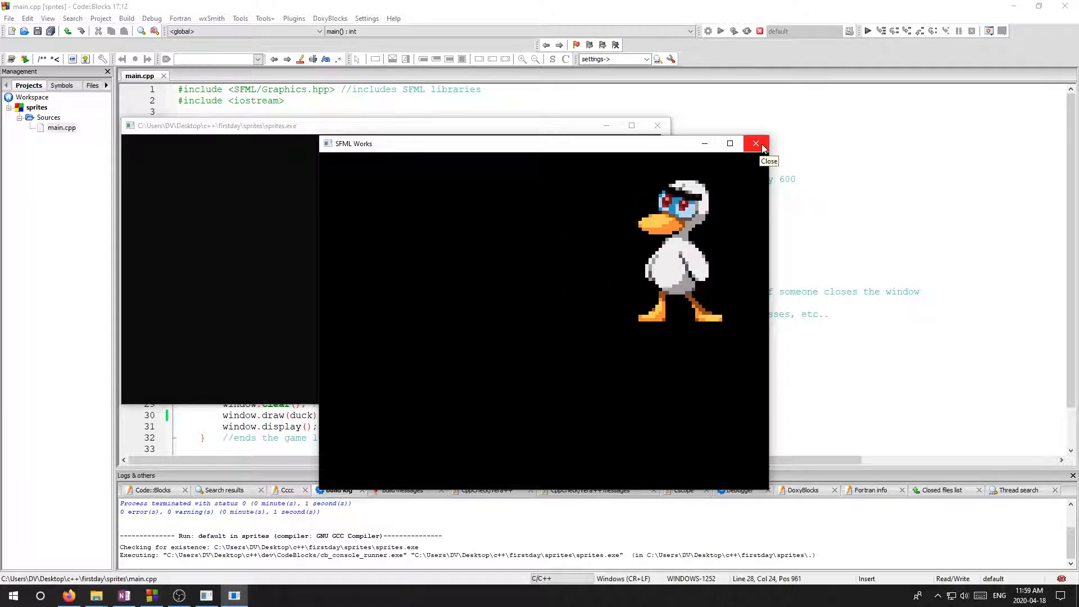
mouse_move(762, 148)
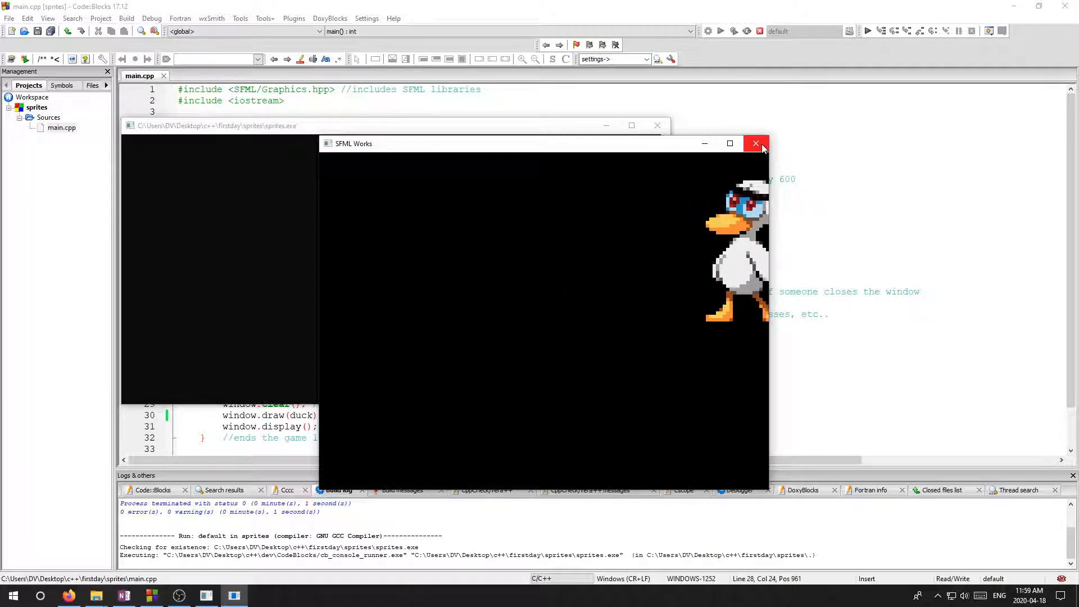
left_click(755, 144)
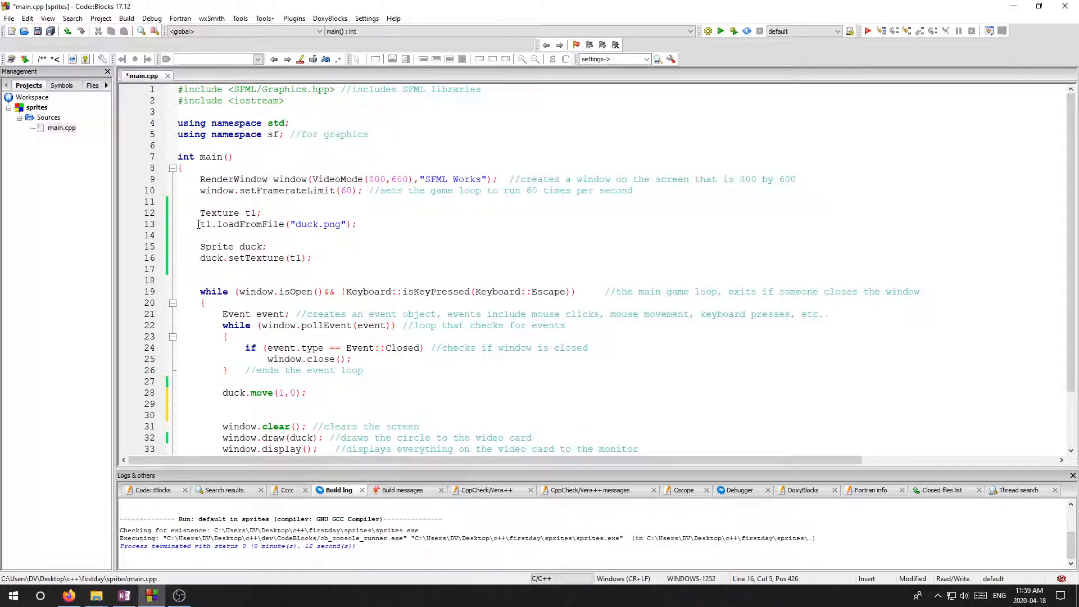
Rewrite the texture load to read "duck1.png" inside a cout statement
type("cout")
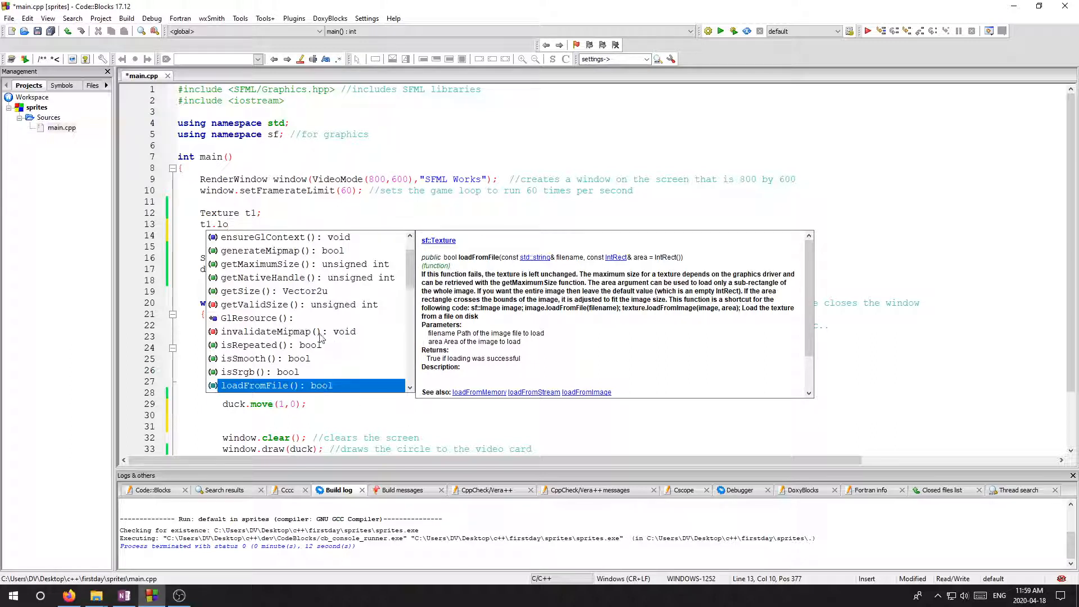
type("adFromFile(")
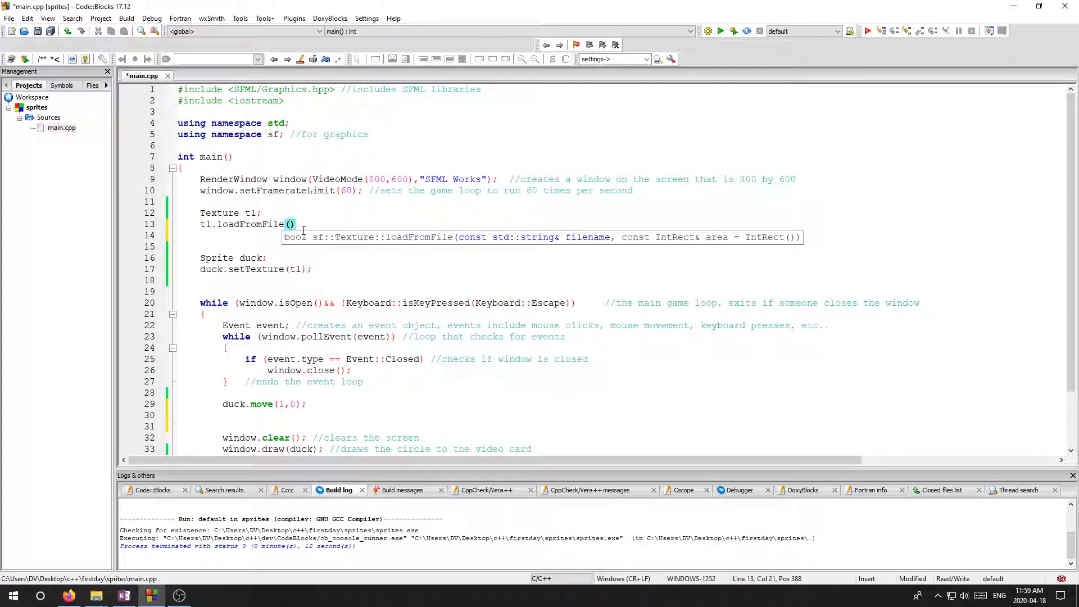
type("\"\"")
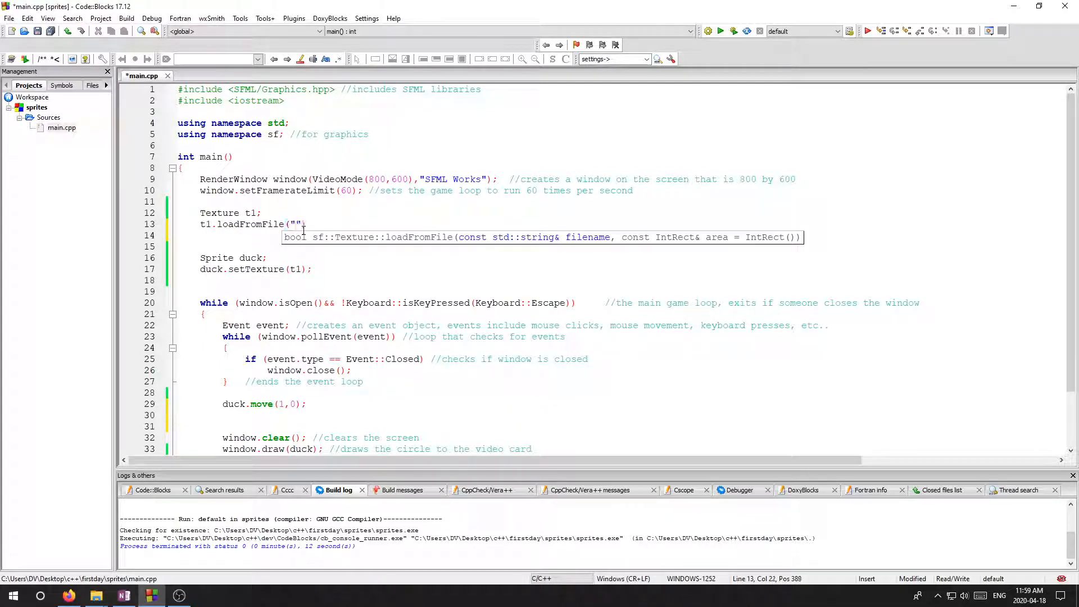
type("duck")
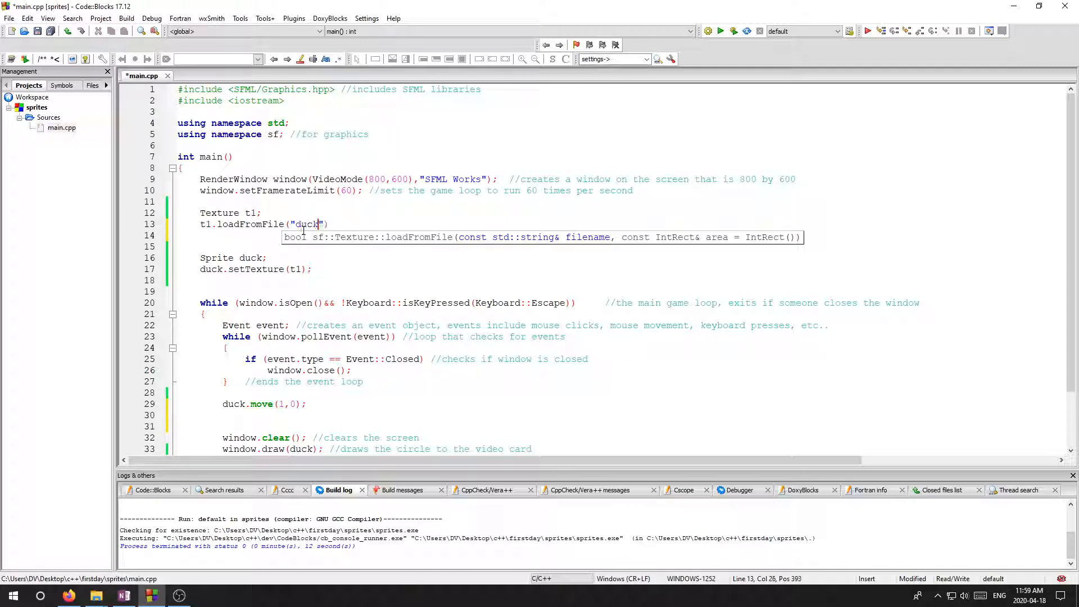
type(".png")
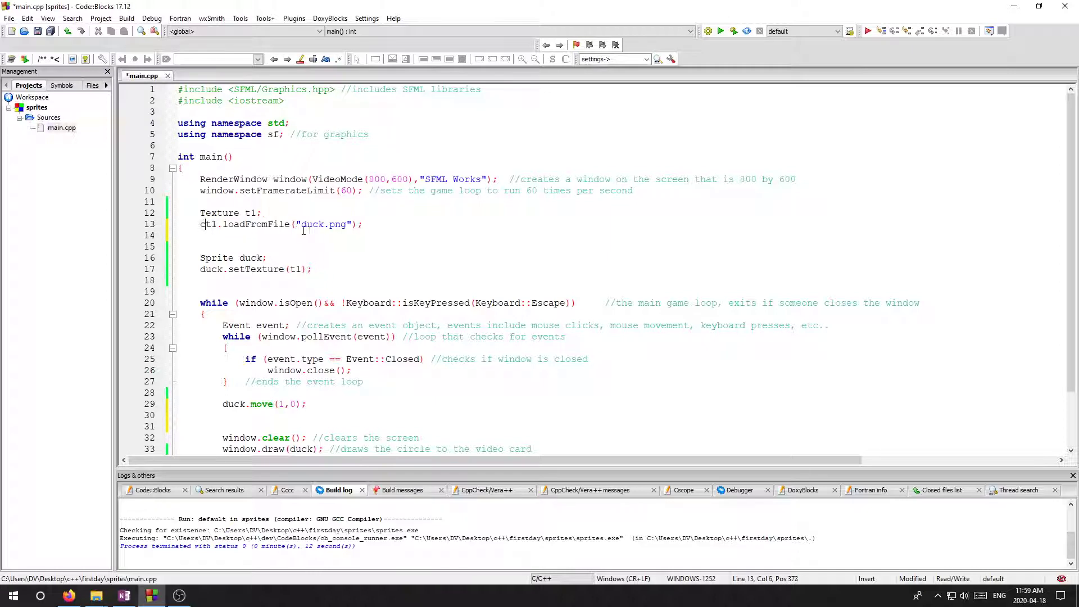
Wrap the load in cout<< … <<endl and run it to see the failure reported
type("cout<<")
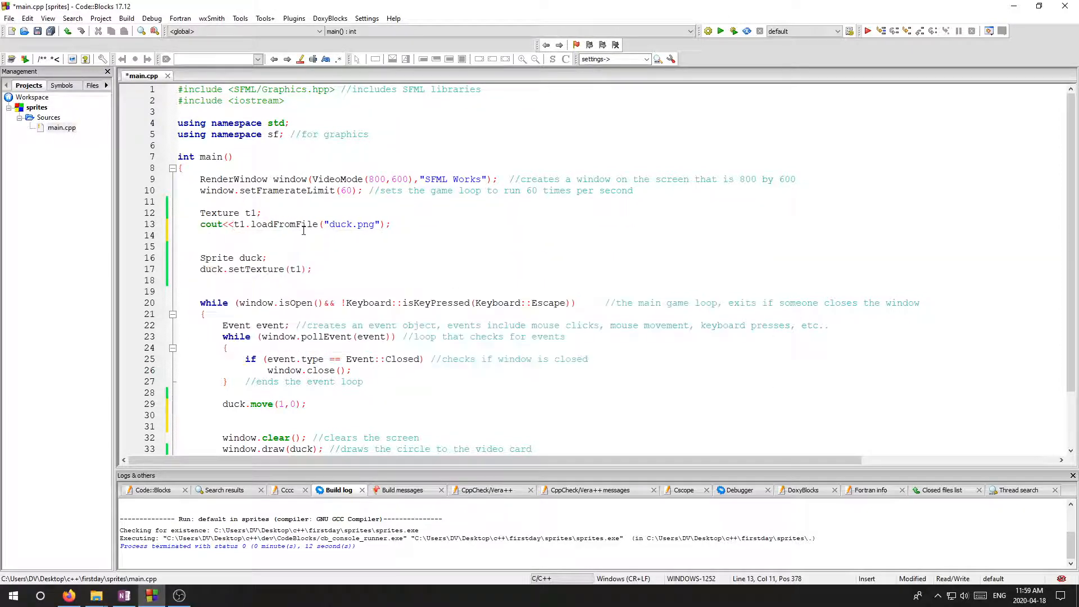
type("<<endl")
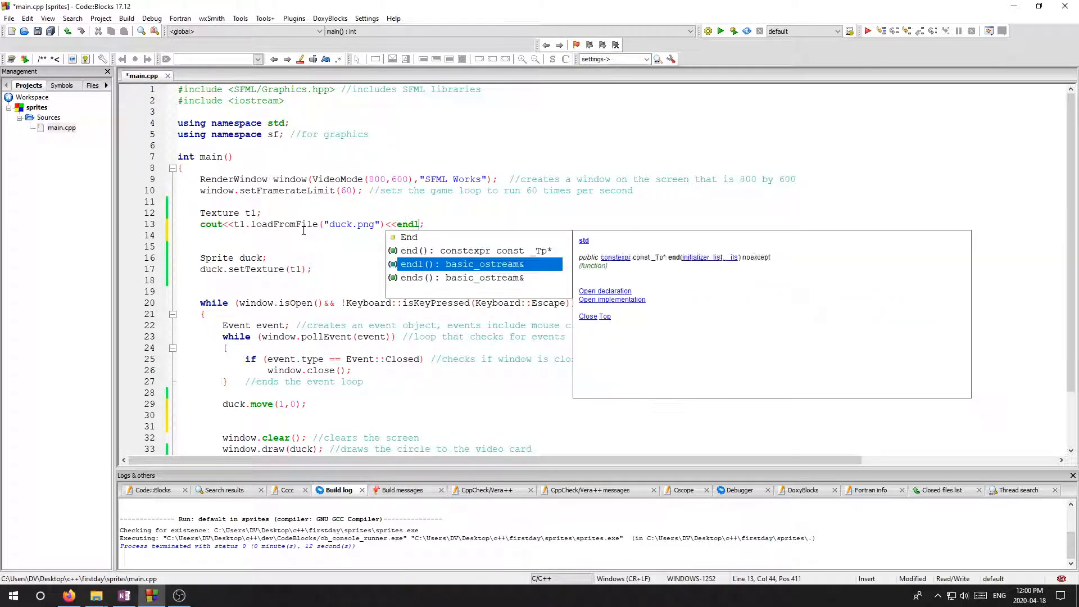
key("Escape")
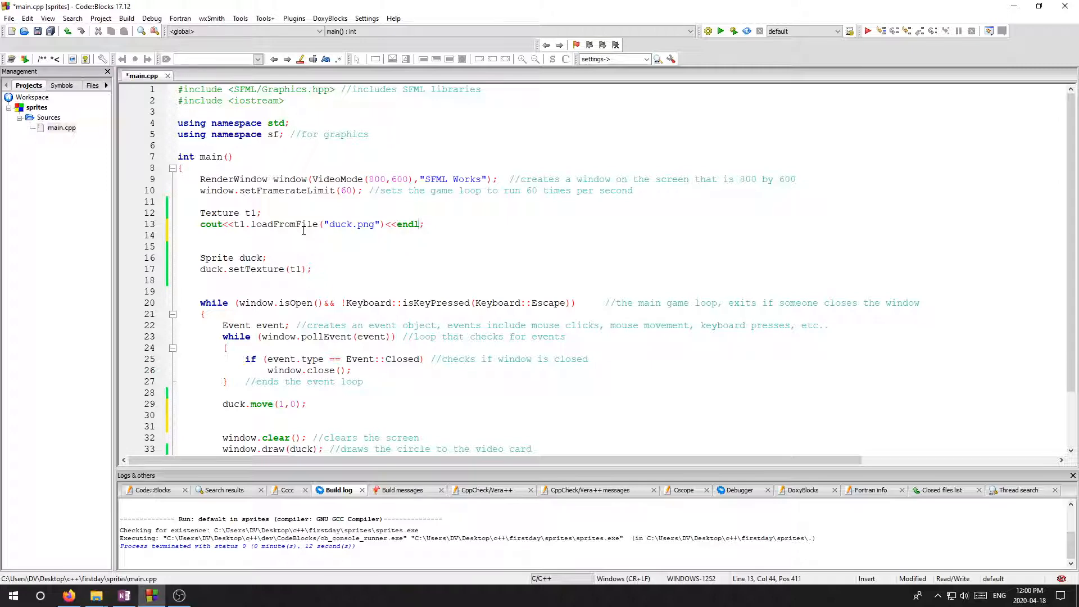
left_click(721, 32)
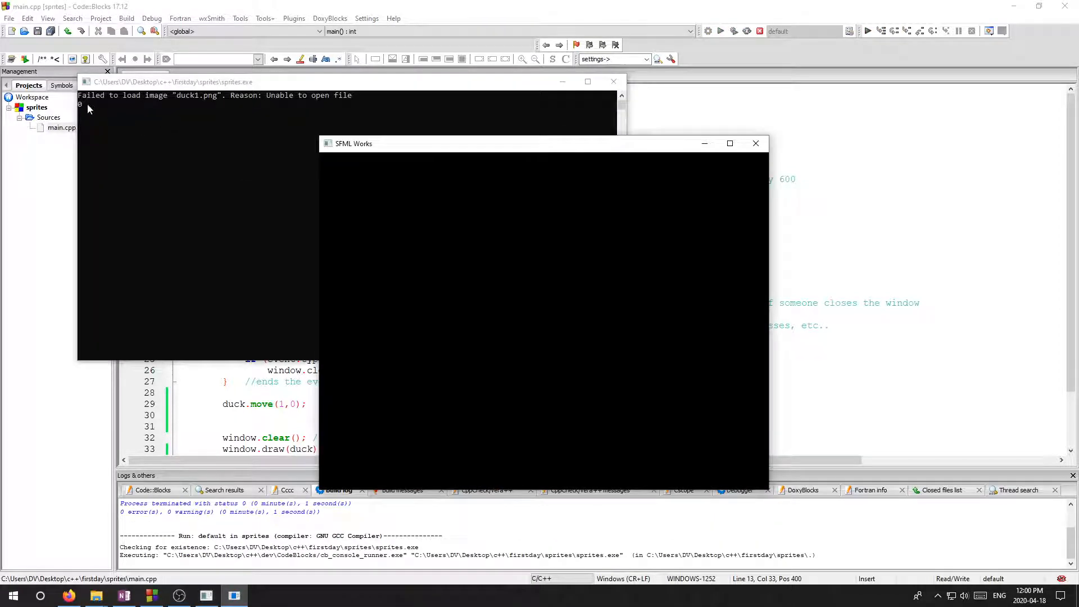
mouse_move(113, 103)
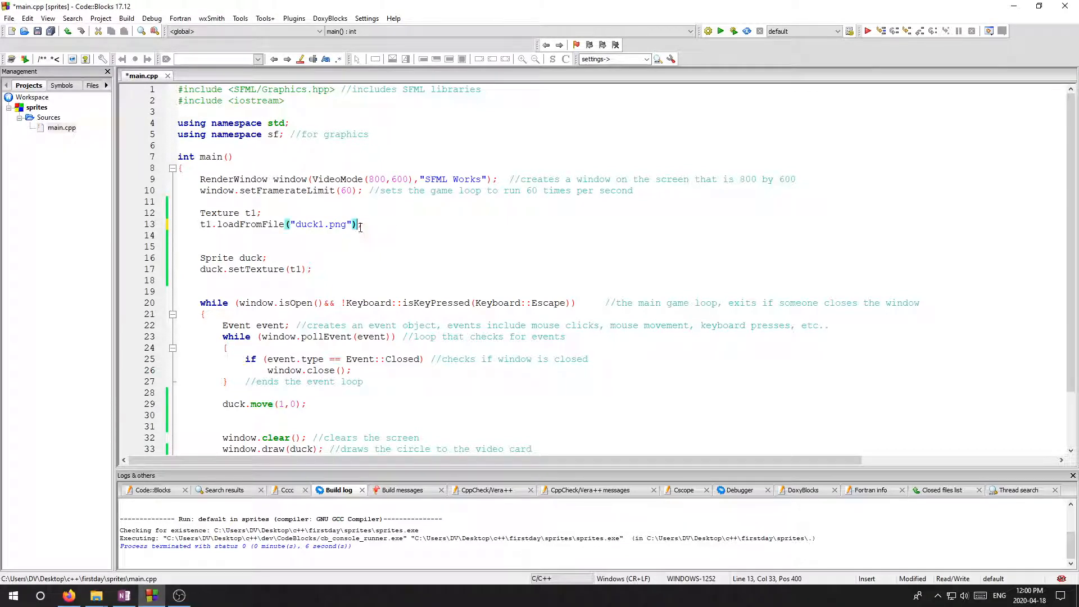
scroll("down", 3)
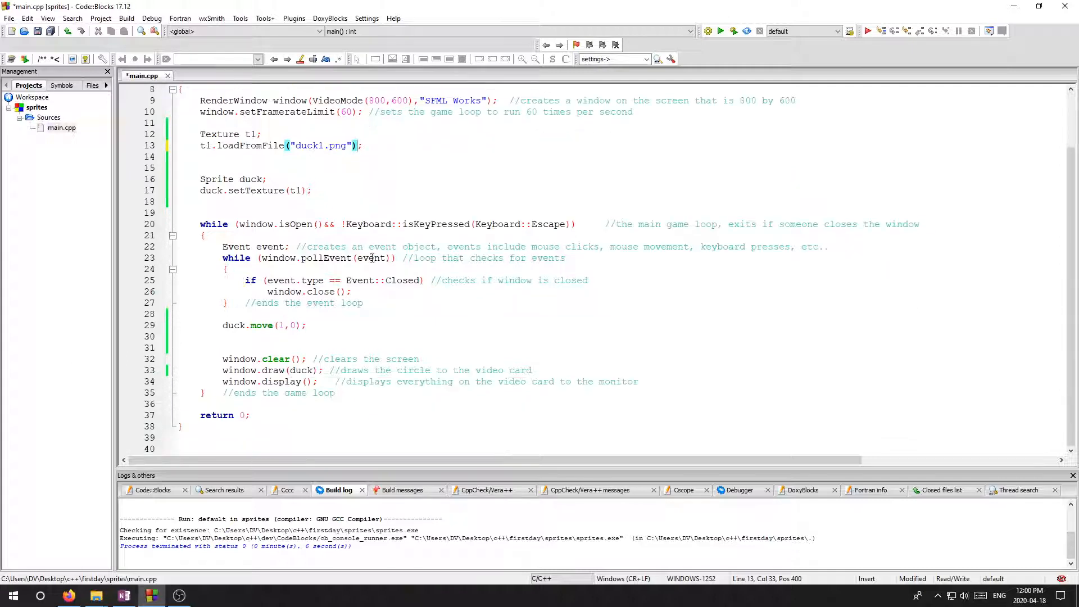